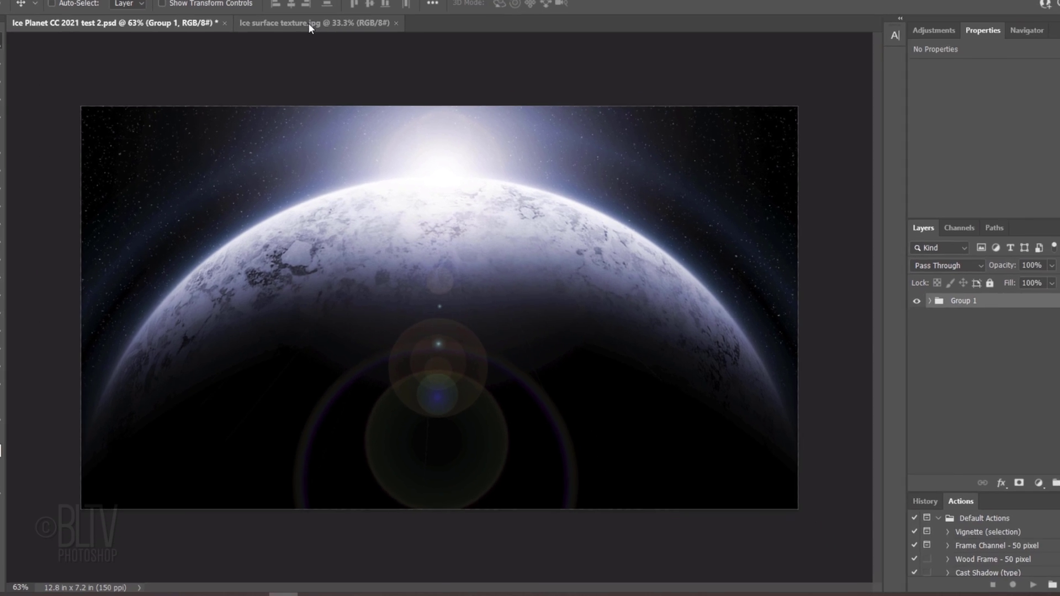
# Switch to the Ice surface texture.jpg document tab
pyautogui.click(309, 26)
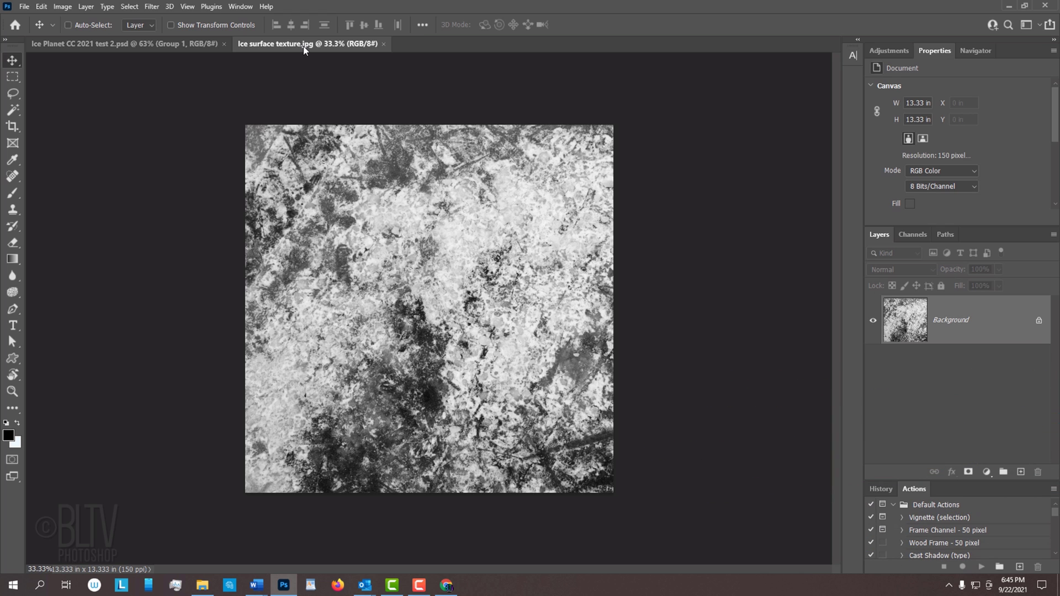
# Create a new 1920×1080 px, 150 ppi, 8-bit RGB document with a black background
pyautogui.press('Ctrl+n')
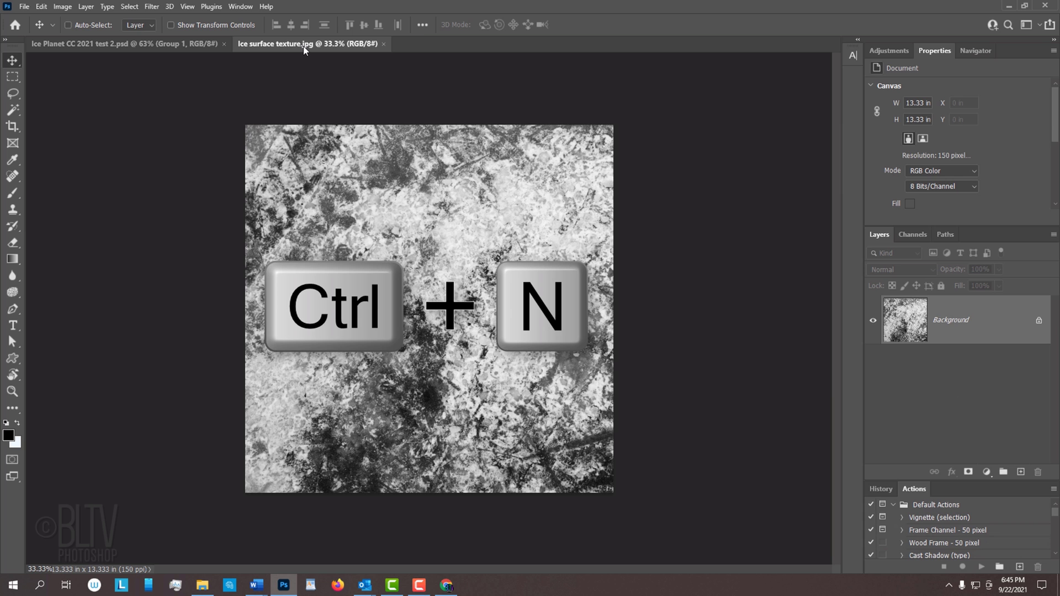
pyautogui.press('ctrl+n')
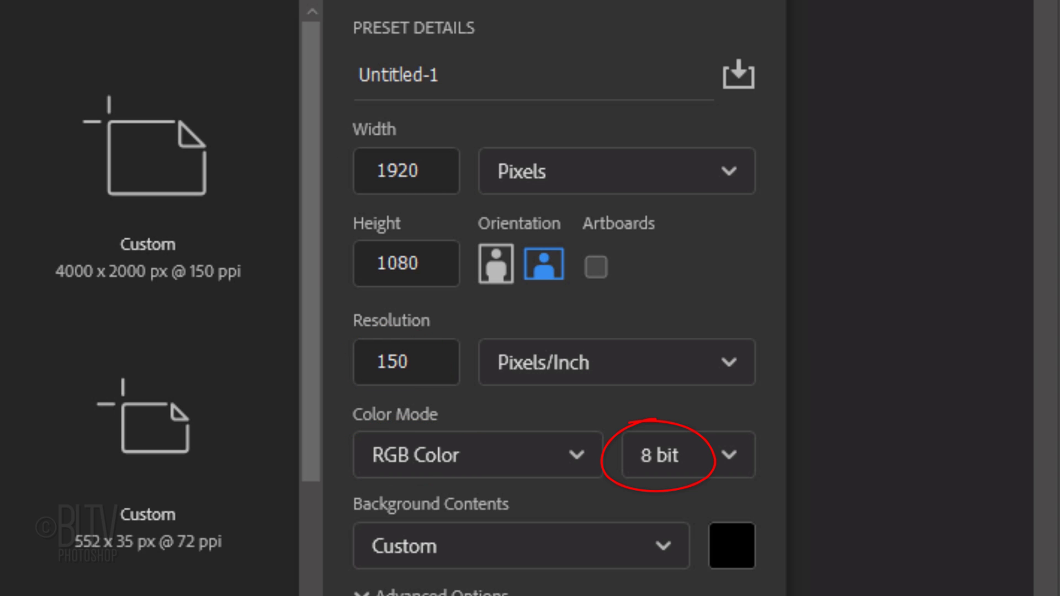
pyautogui.click(730, 550)
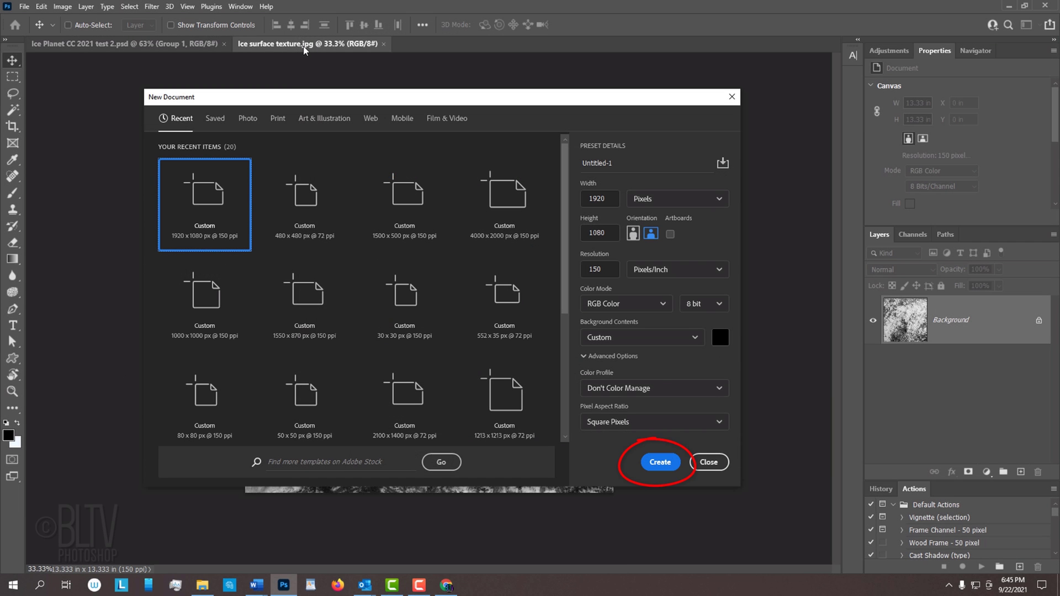
pyautogui.press('Enter')
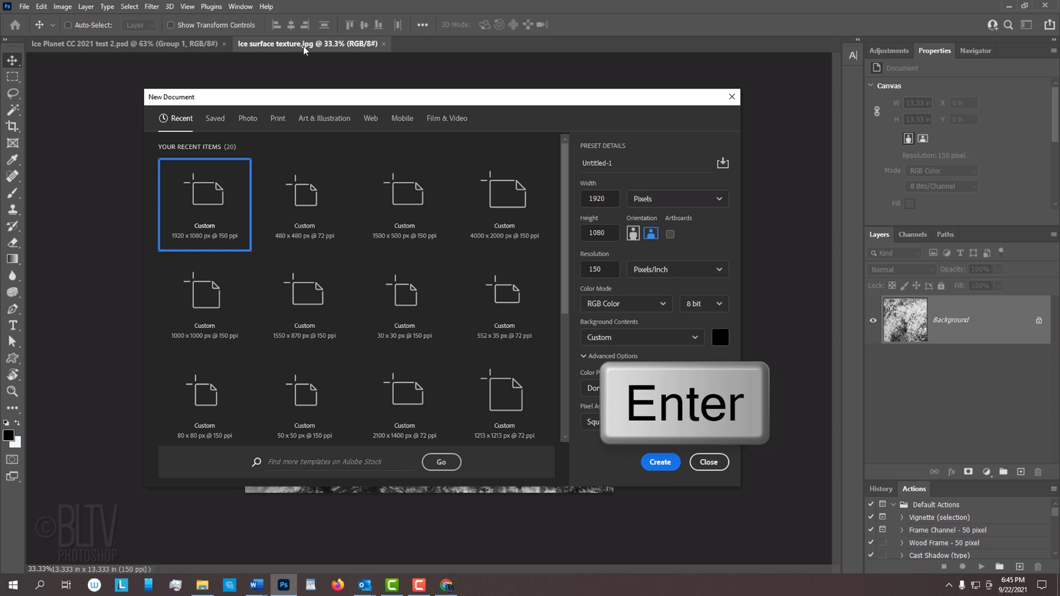
# Convert the black background to a smart object and add 80% noise
pyautogui.click(660, 462)
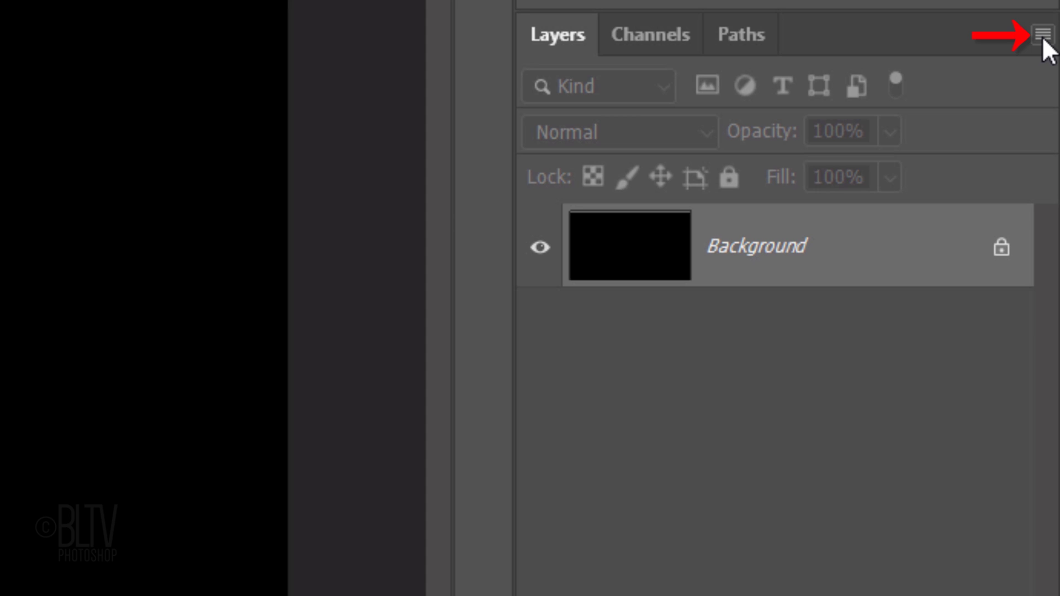
pyautogui.click(1039, 35)
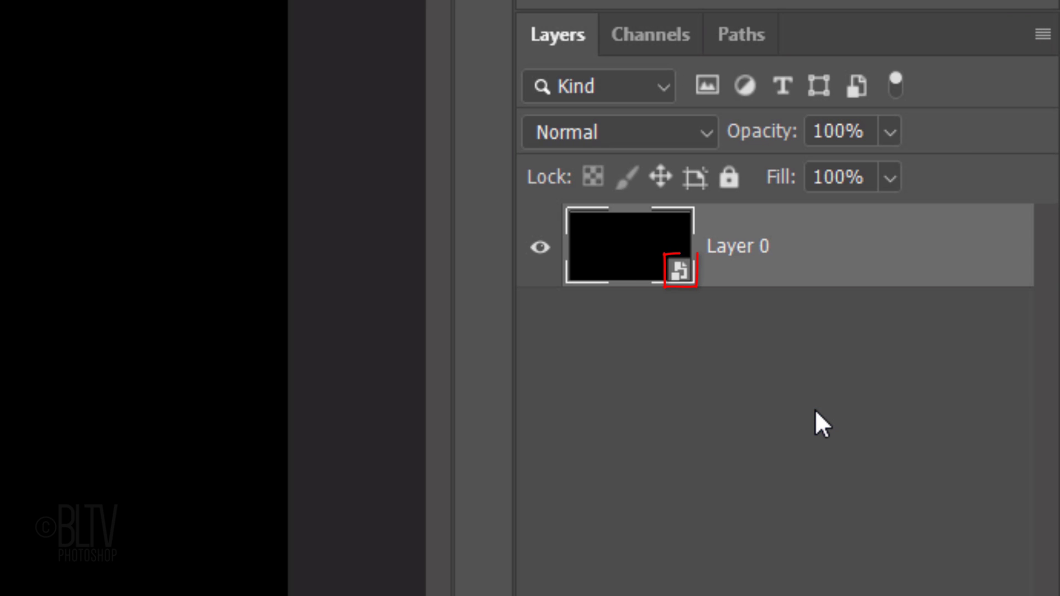
pyautogui.click(257, 14)
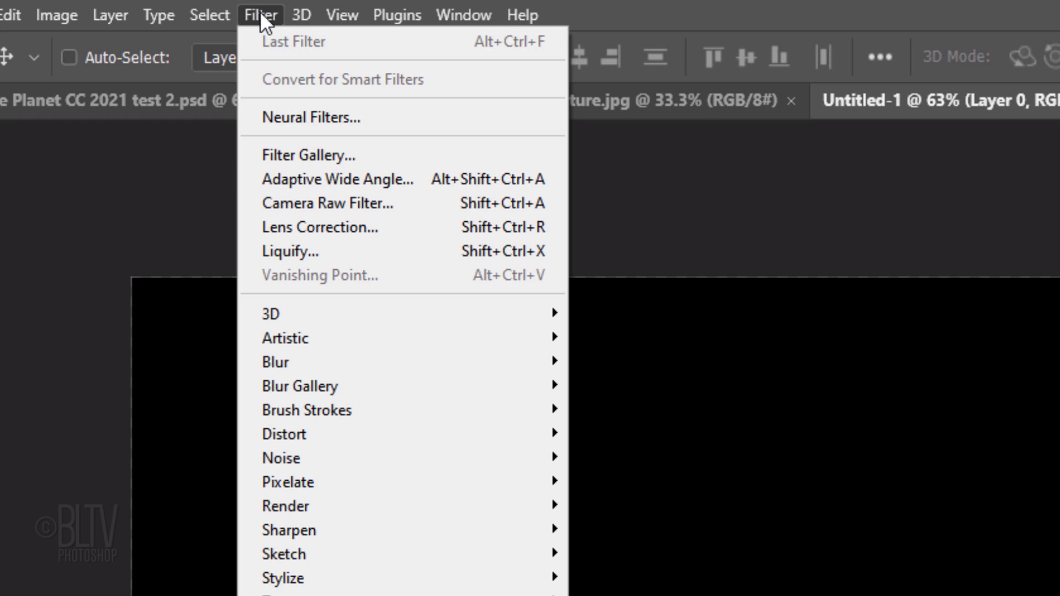
pyautogui.moveTo(280, 458)
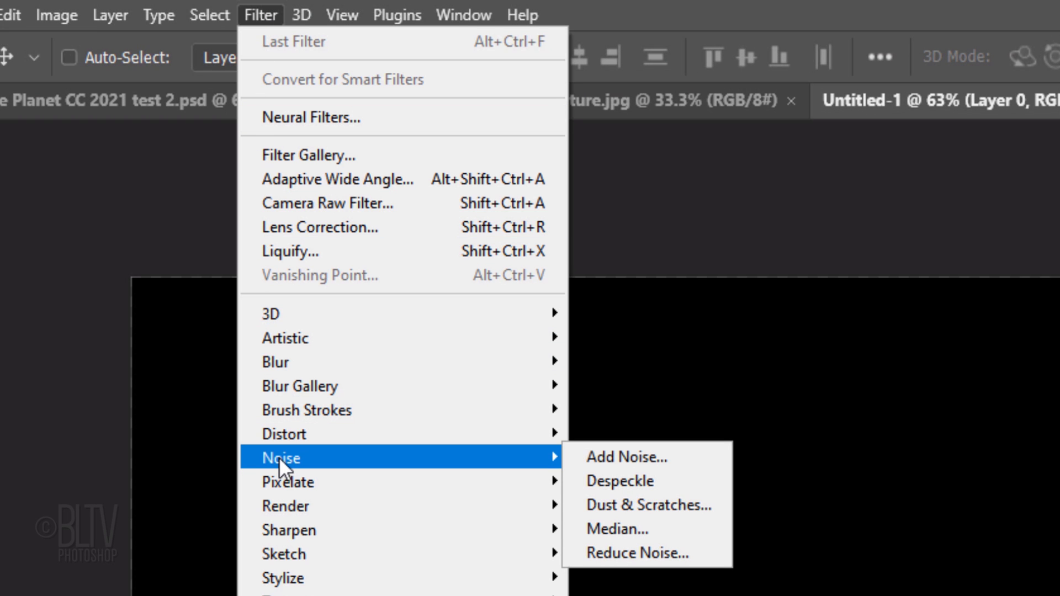
pyautogui.moveTo(622, 473)
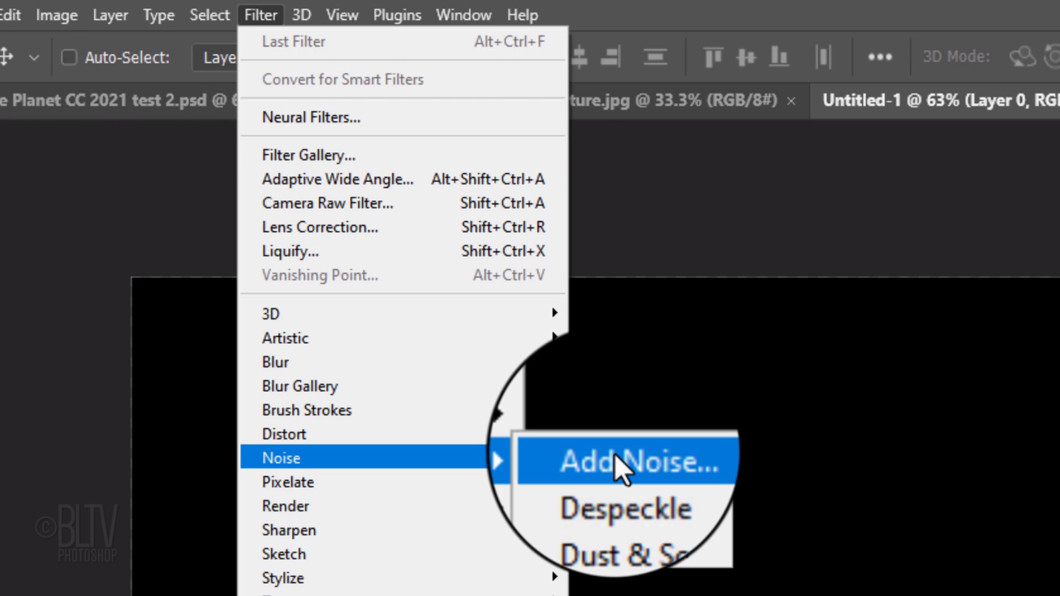
pyautogui.click(627, 464)
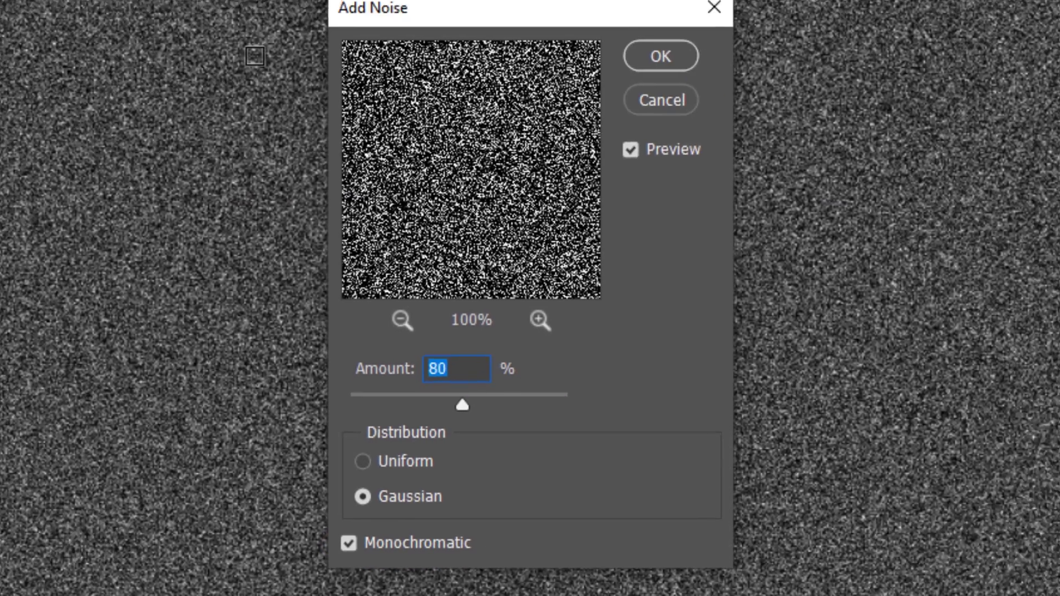
pyautogui.press('Enter')
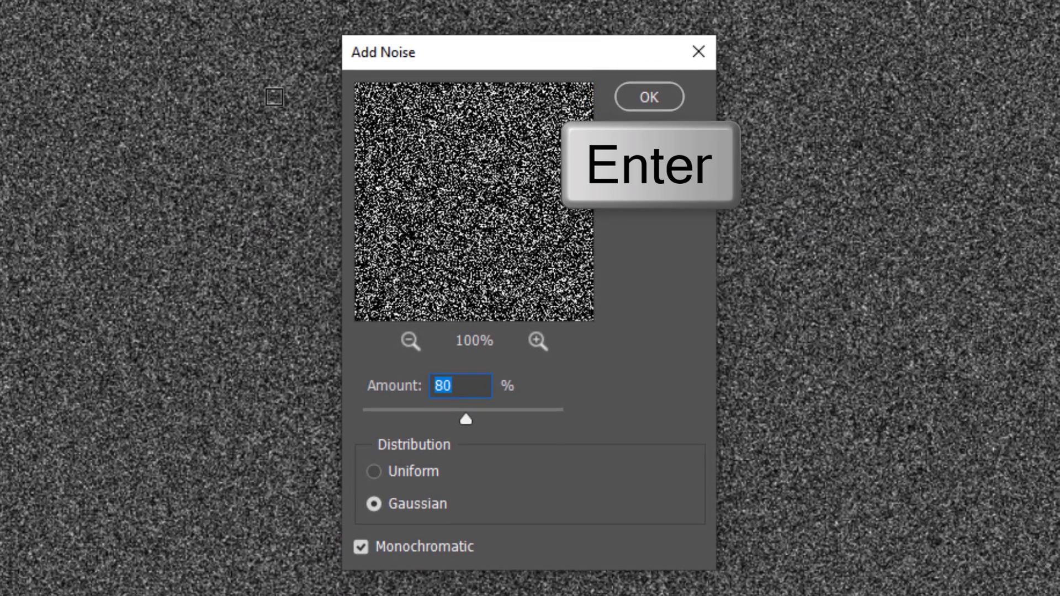
pyautogui.press('Enter')
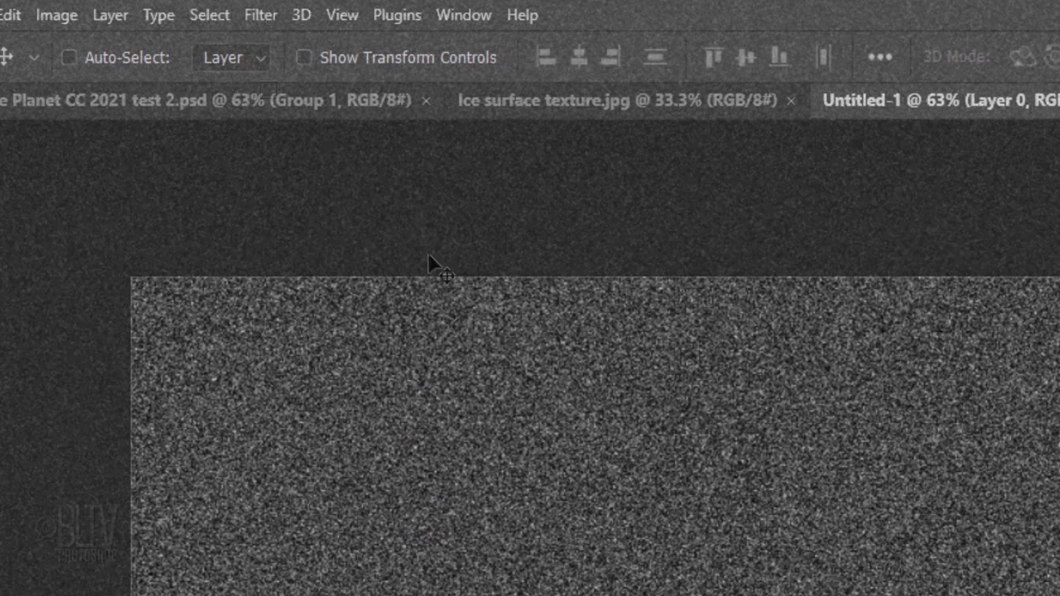
# Soften the noise with a 0.3 px Gaussian Blur and set Levels inputs 200 and 220
pyautogui.click(259, 15)
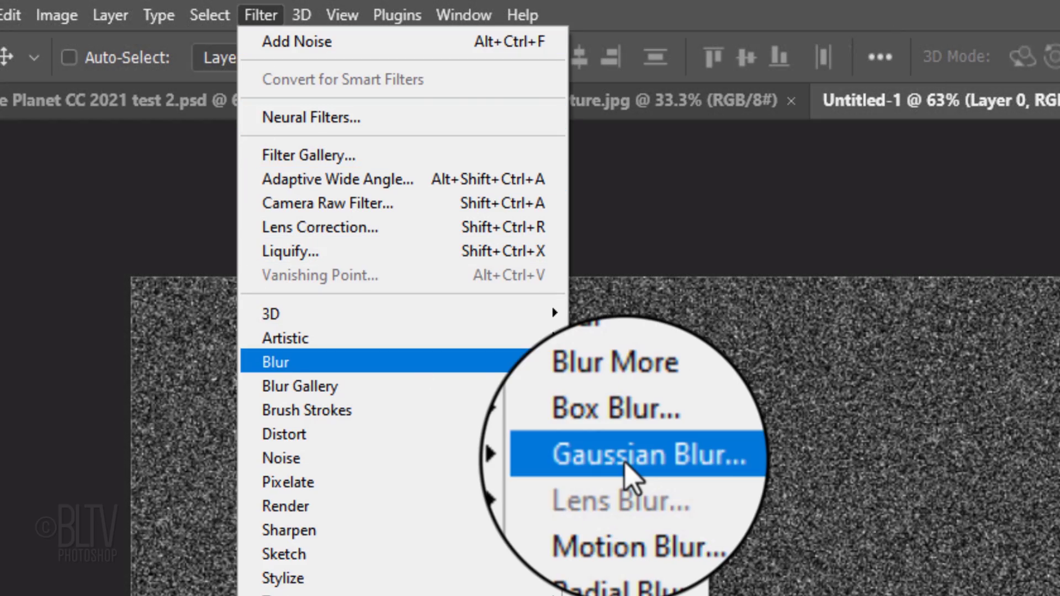
pyautogui.click(640, 453)
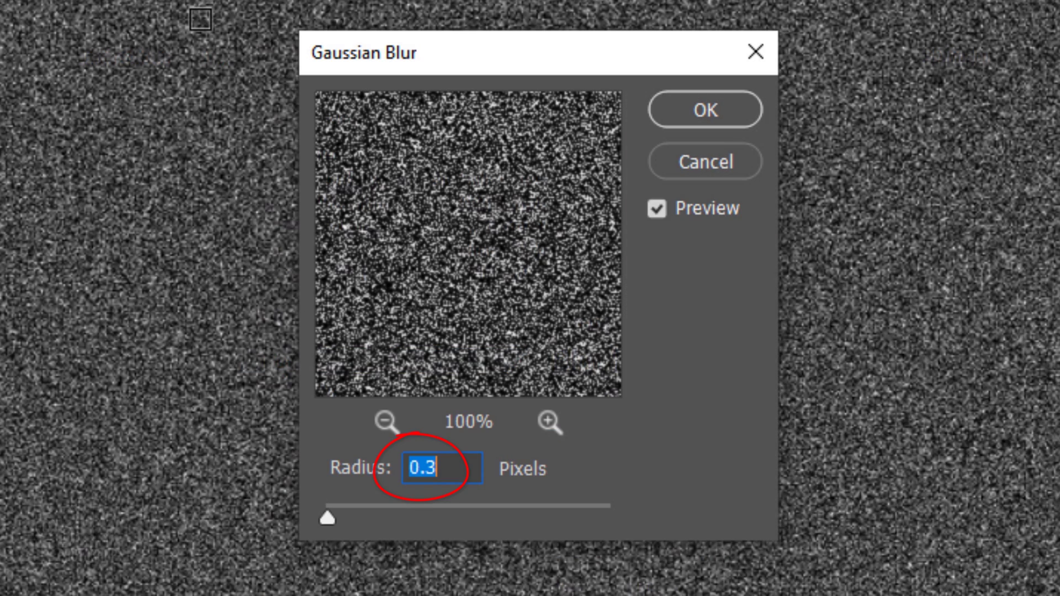
pyautogui.press('Enter')
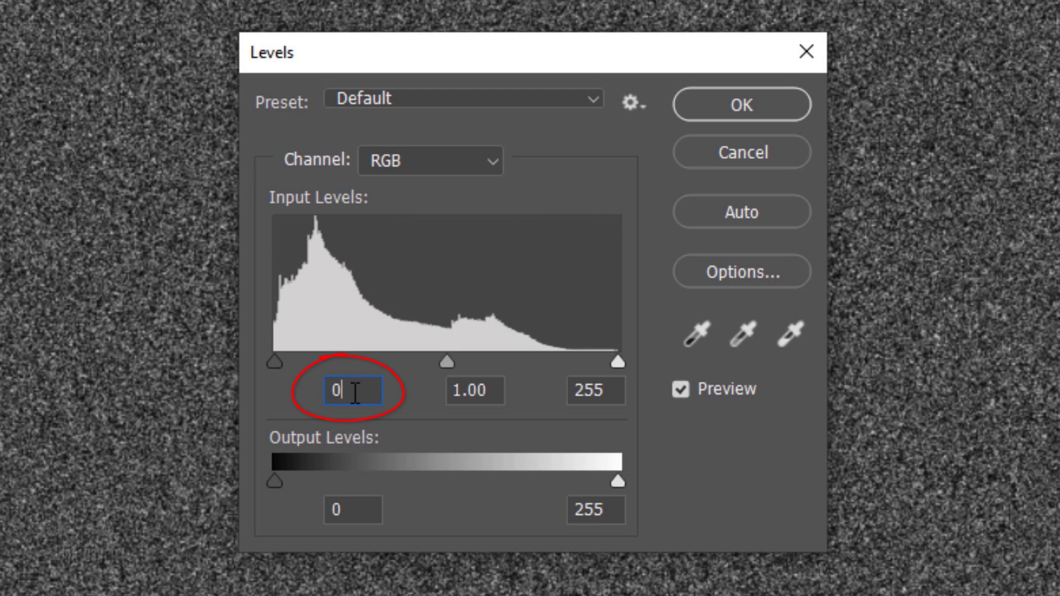
pyautogui.write('200')
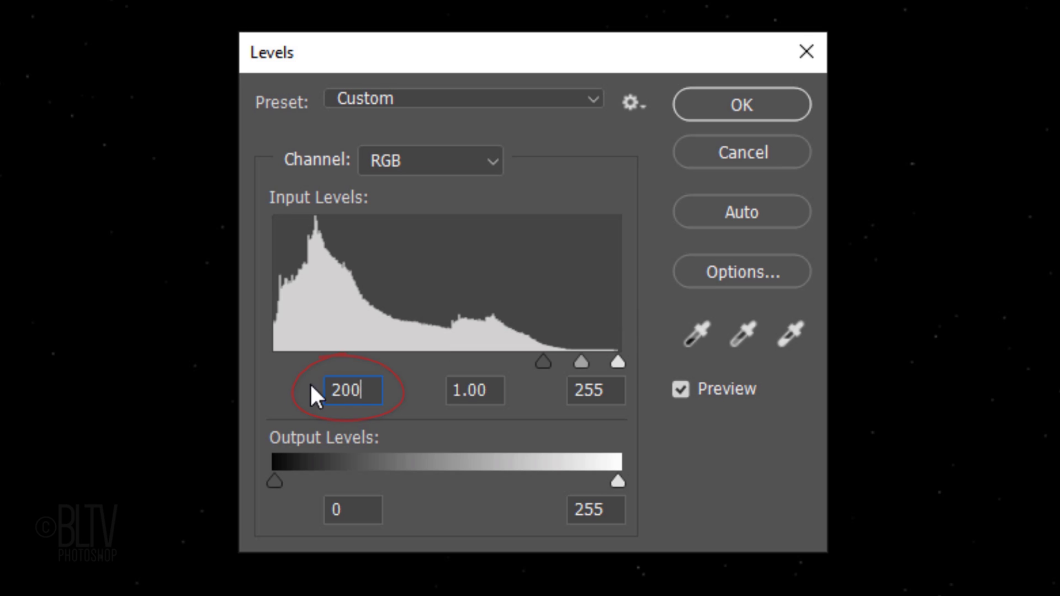
pyautogui.click(595, 391)
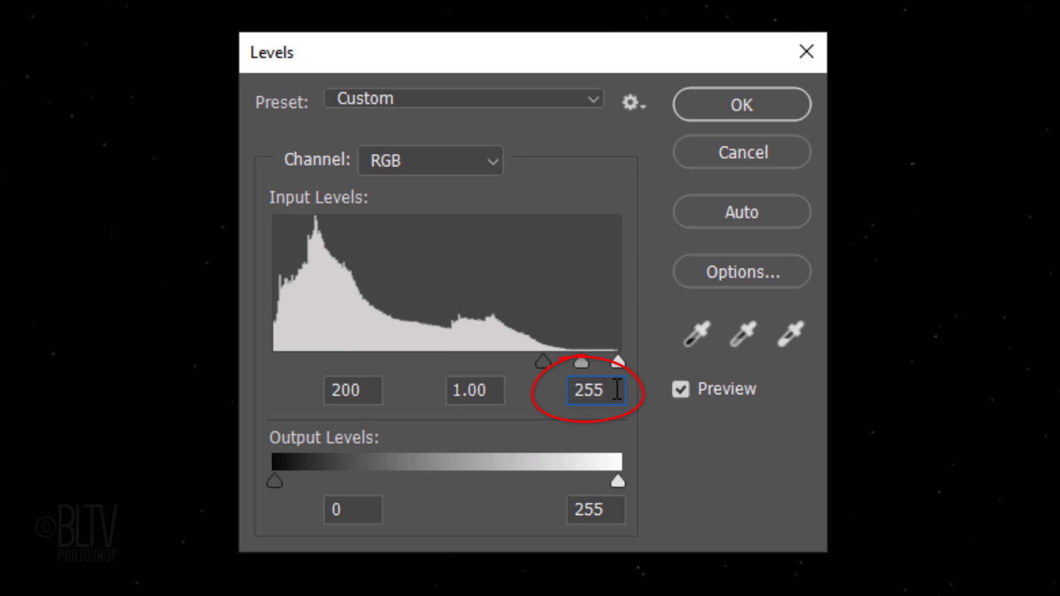
pyautogui.write('220')
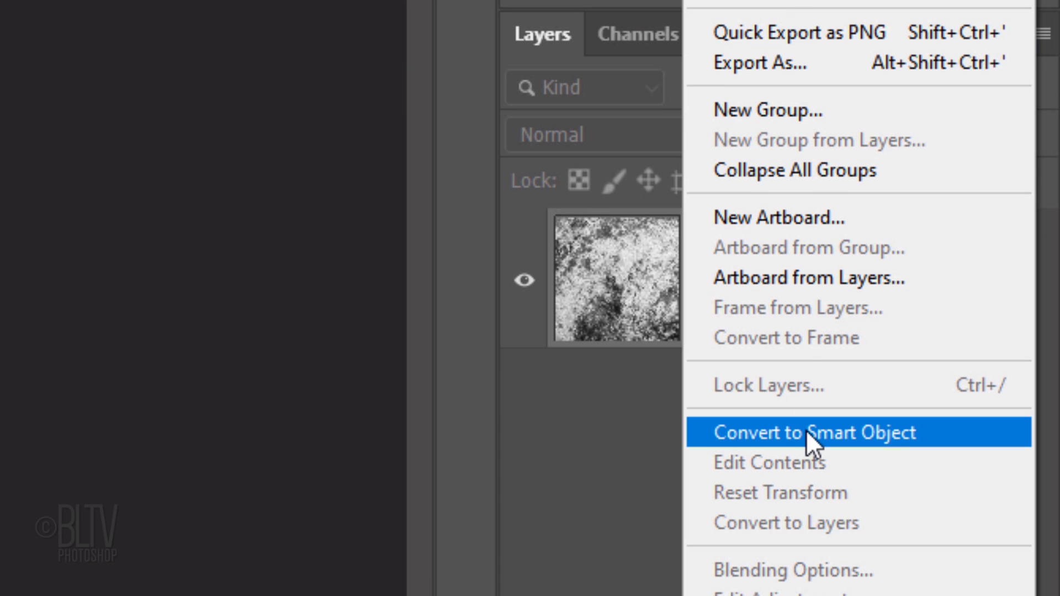
# Convert the ice texture to a smart object, spherize it at 100%, and apply Smart Sharpen
pyautogui.click(814, 432)
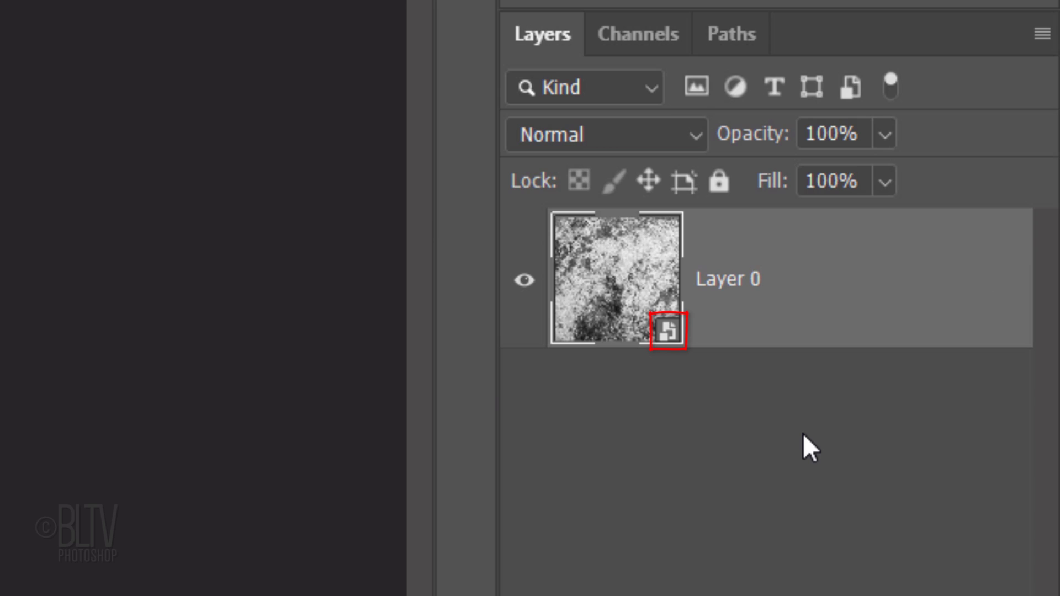
pyautogui.click(151, 11)
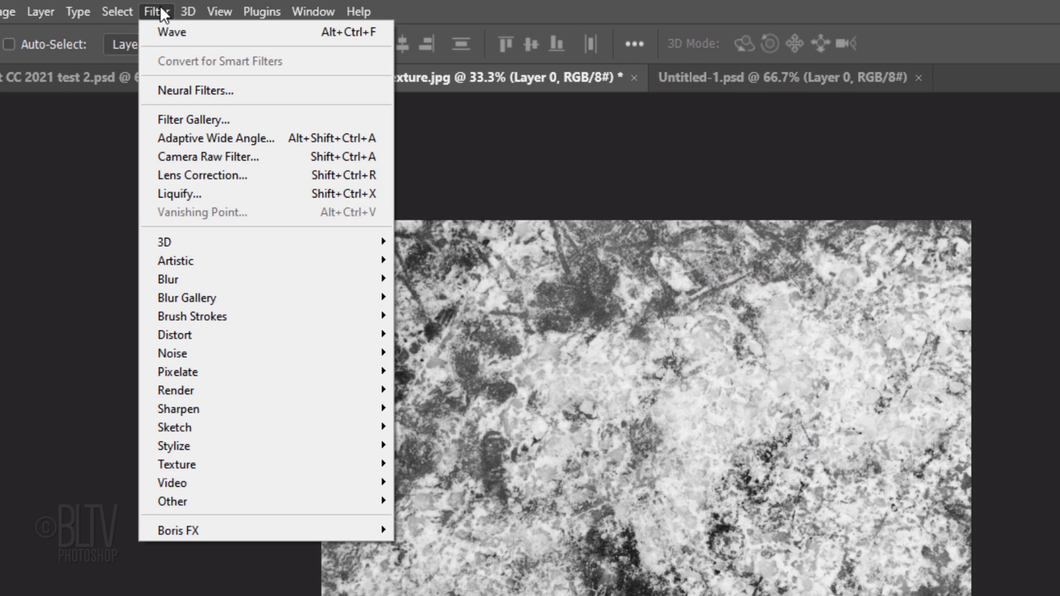
pyautogui.moveTo(182, 341)
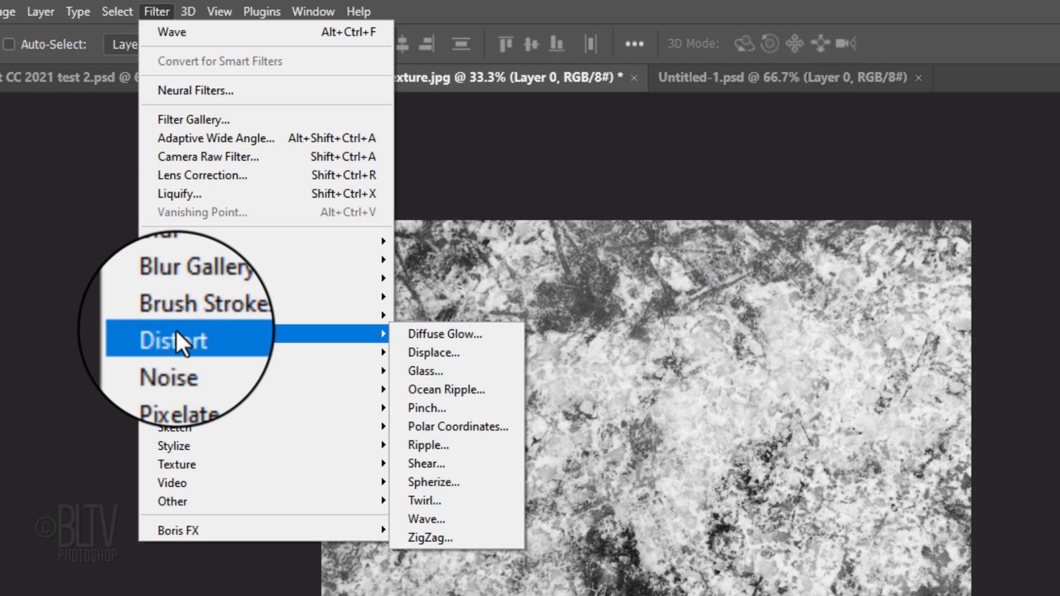
pyautogui.moveTo(438, 496)
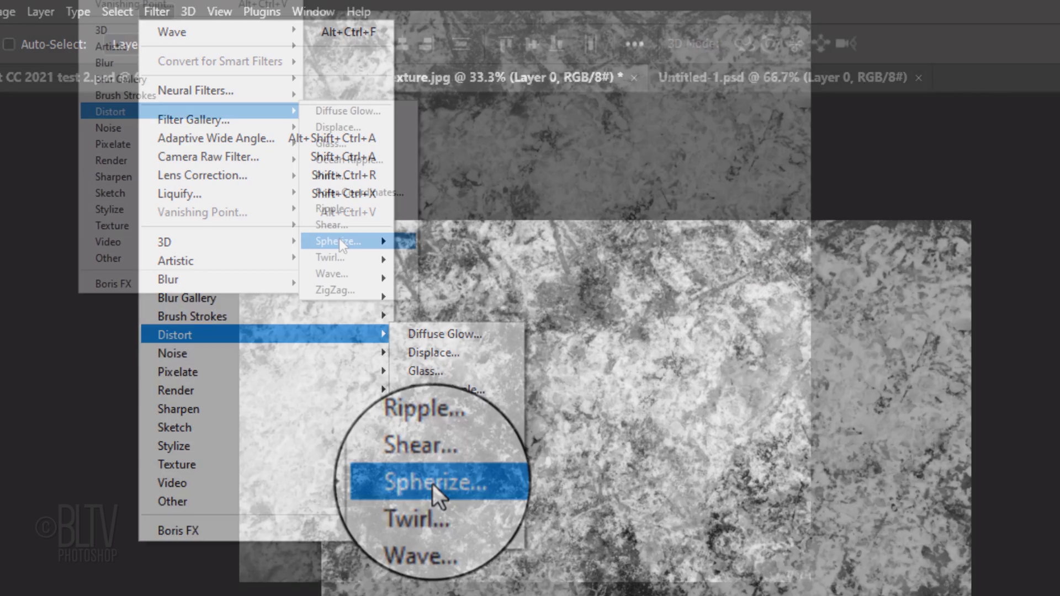
pyautogui.click(431, 484)
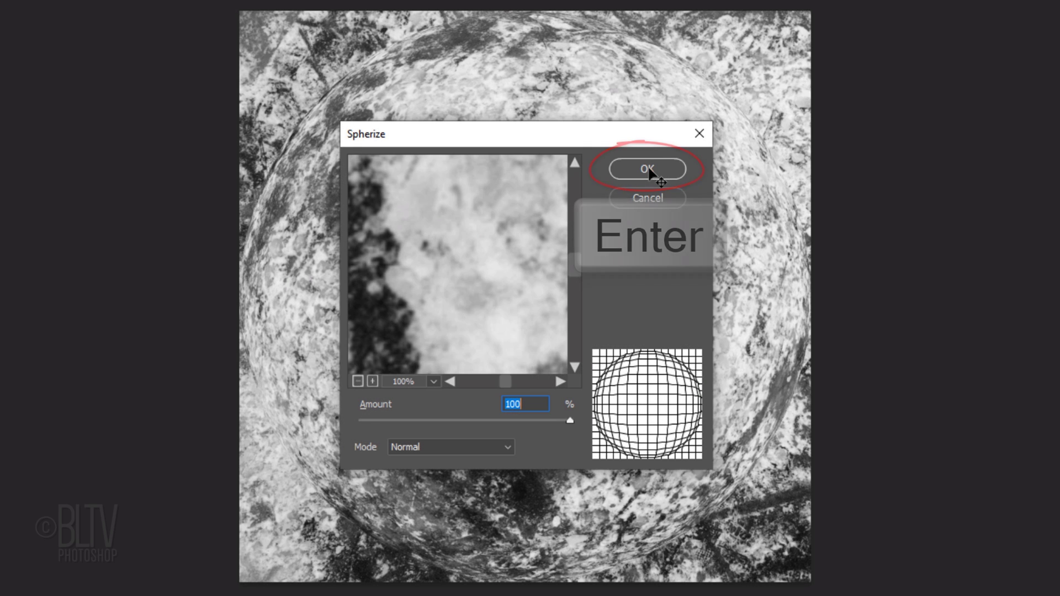
pyautogui.click(647, 169)
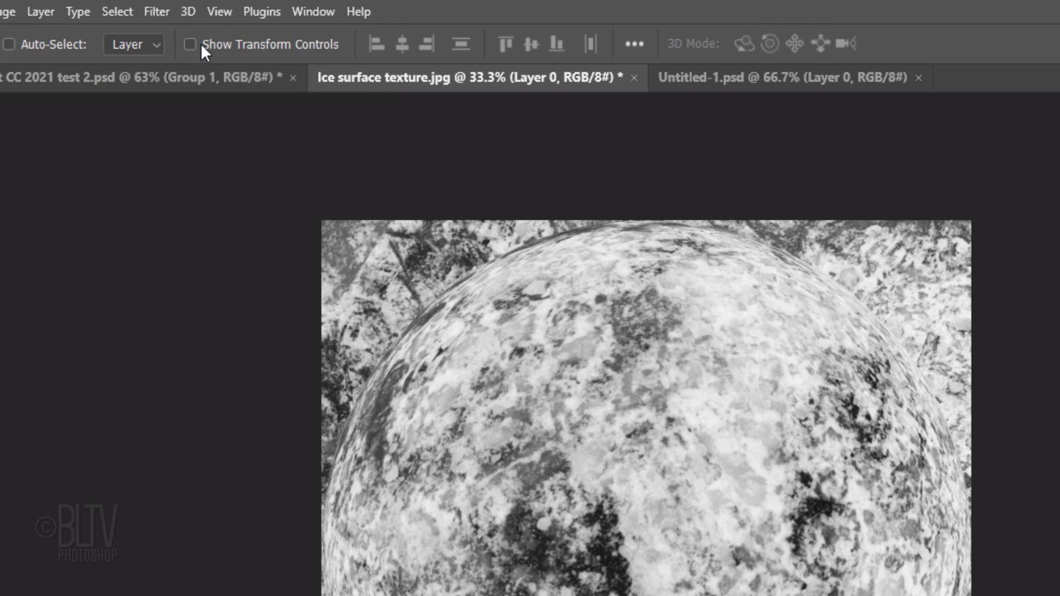
pyautogui.click(156, 12)
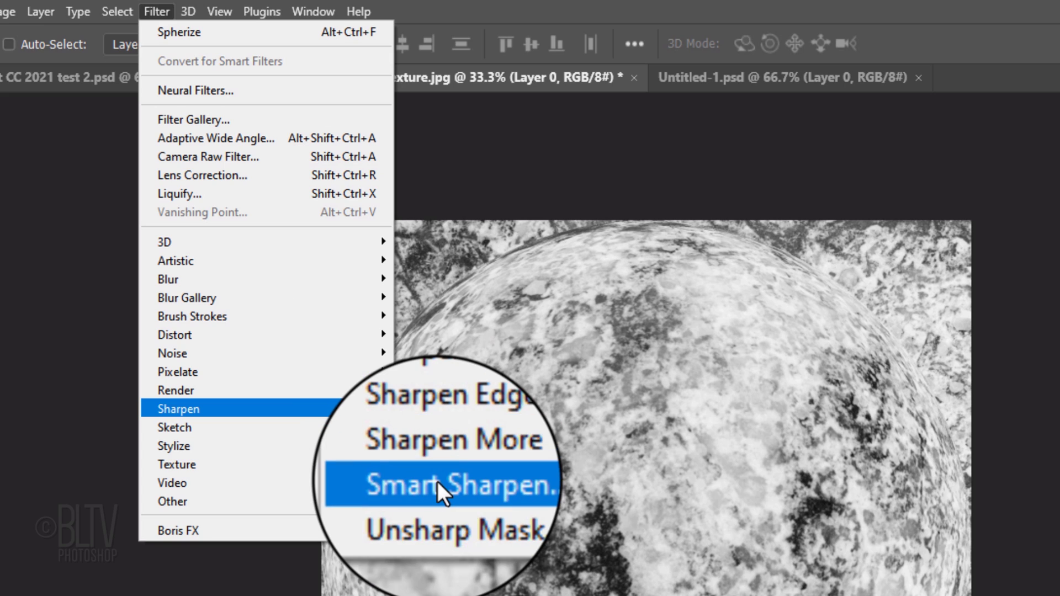
pyautogui.click(440, 486)
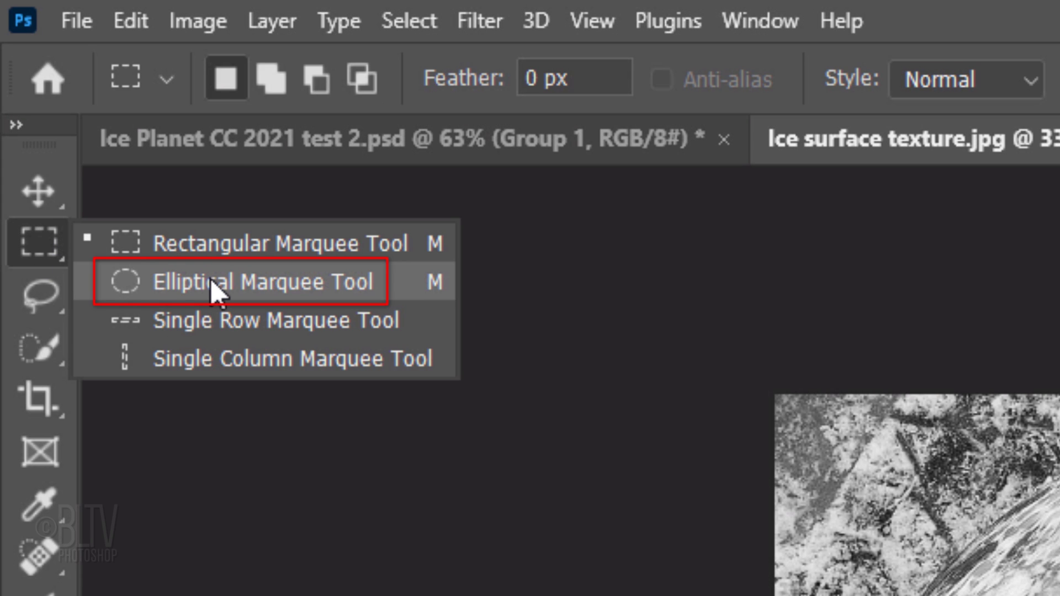
# Contract the circular selection by 4 px, feather it, and add a layer mask
pyautogui.click(236, 282)
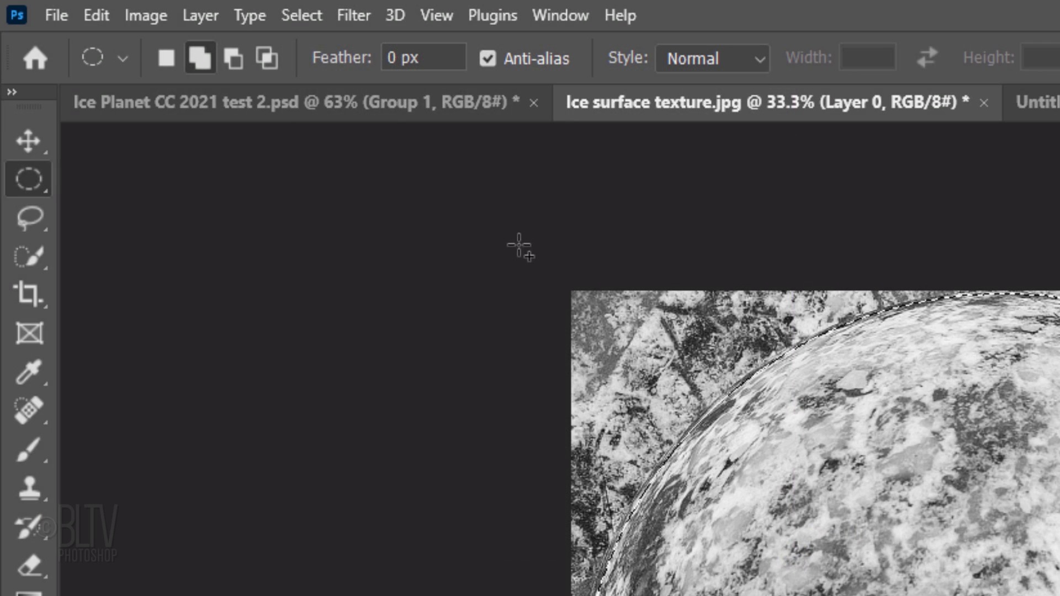
pyautogui.click(301, 15)
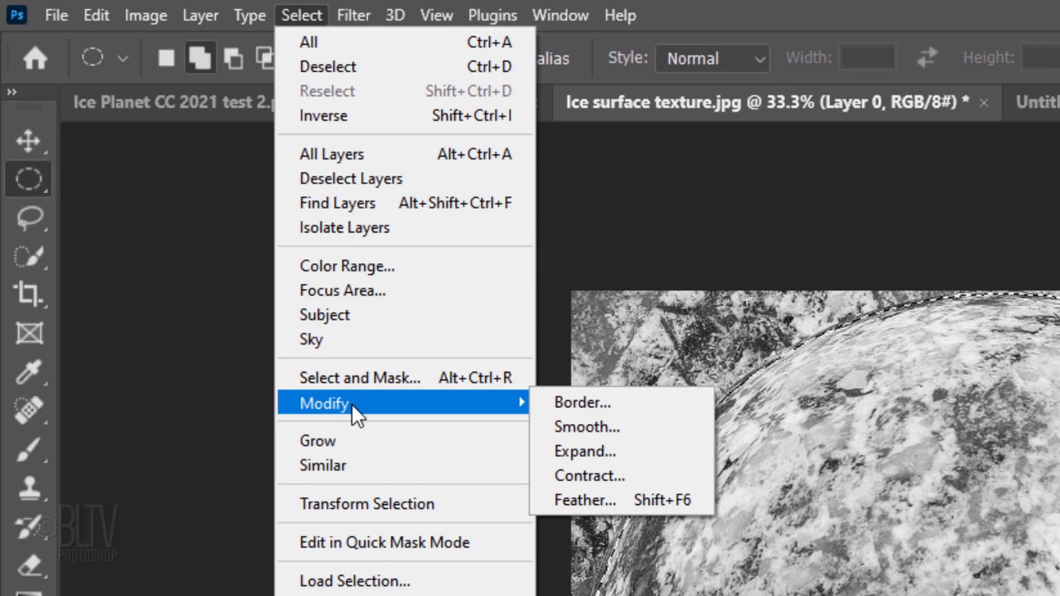
pyautogui.moveTo(600, 480)
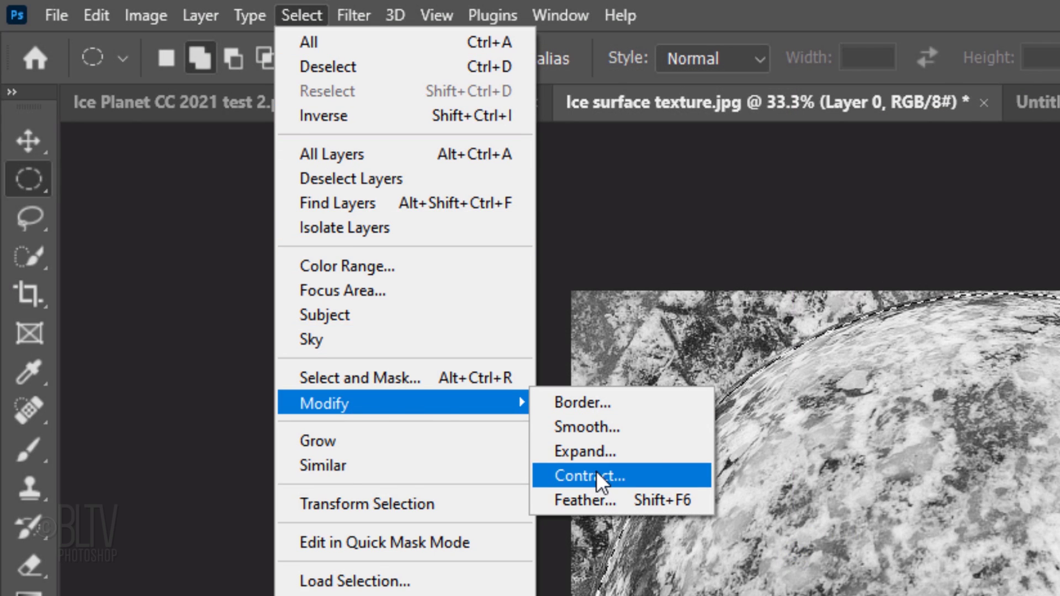
pyautogui.click(588, 475)
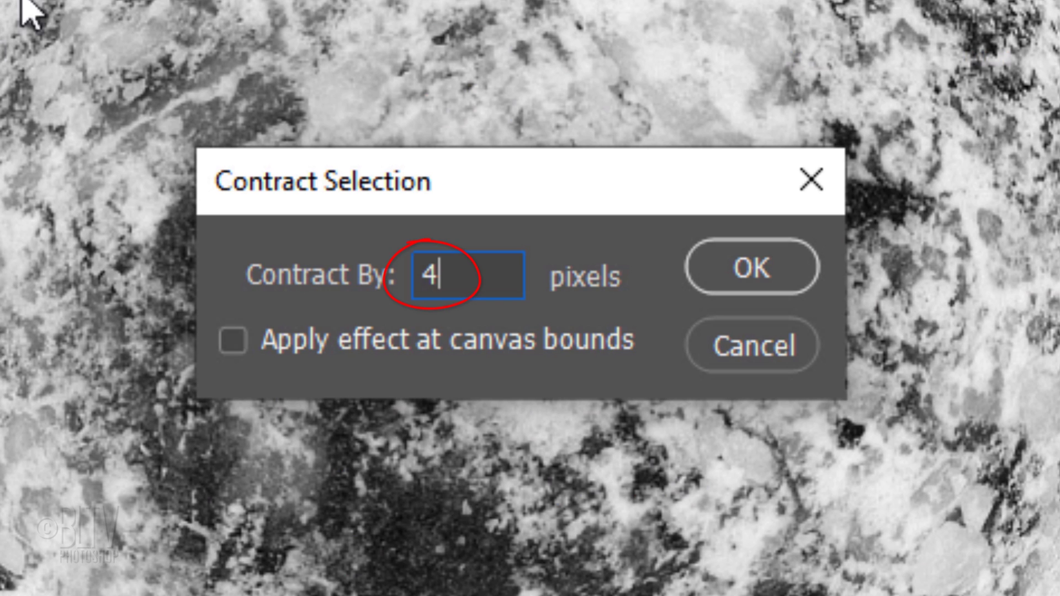
pyautogui.click(751, 268)
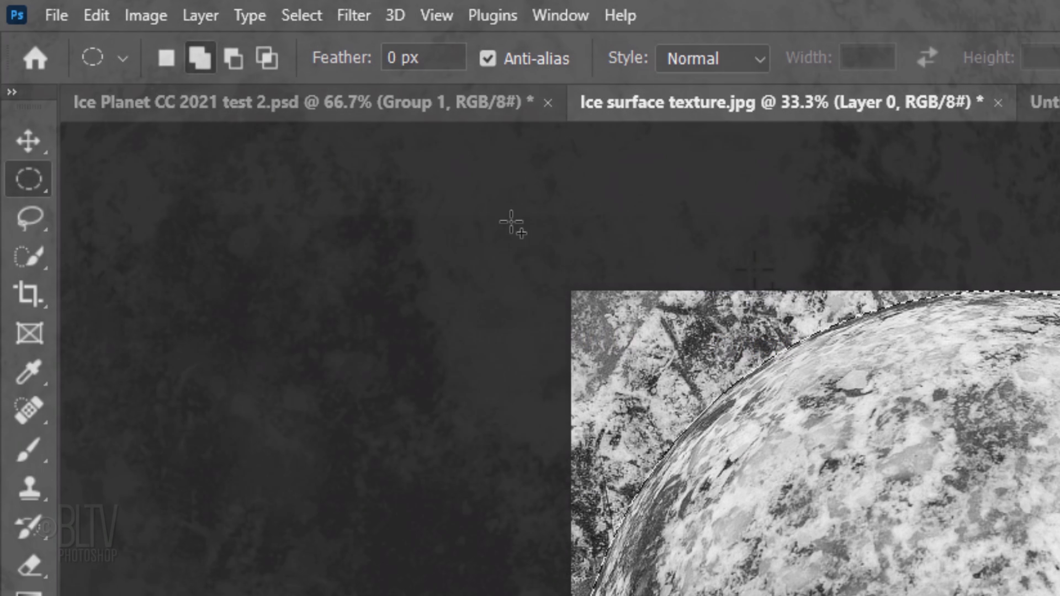
pyautogui.click(302, 15)
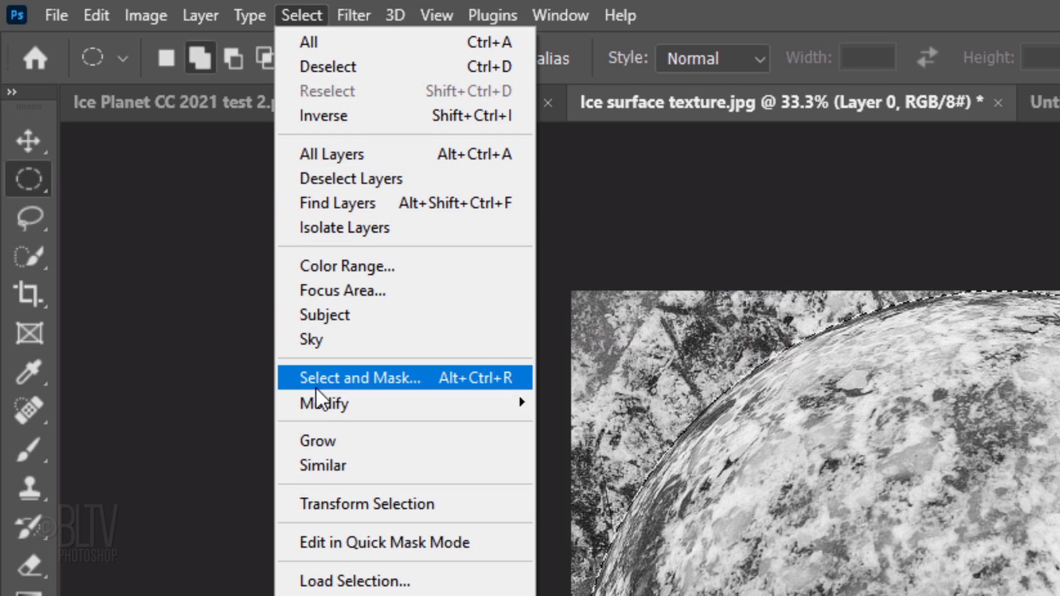
pyautogui.moveTo(324, 404)
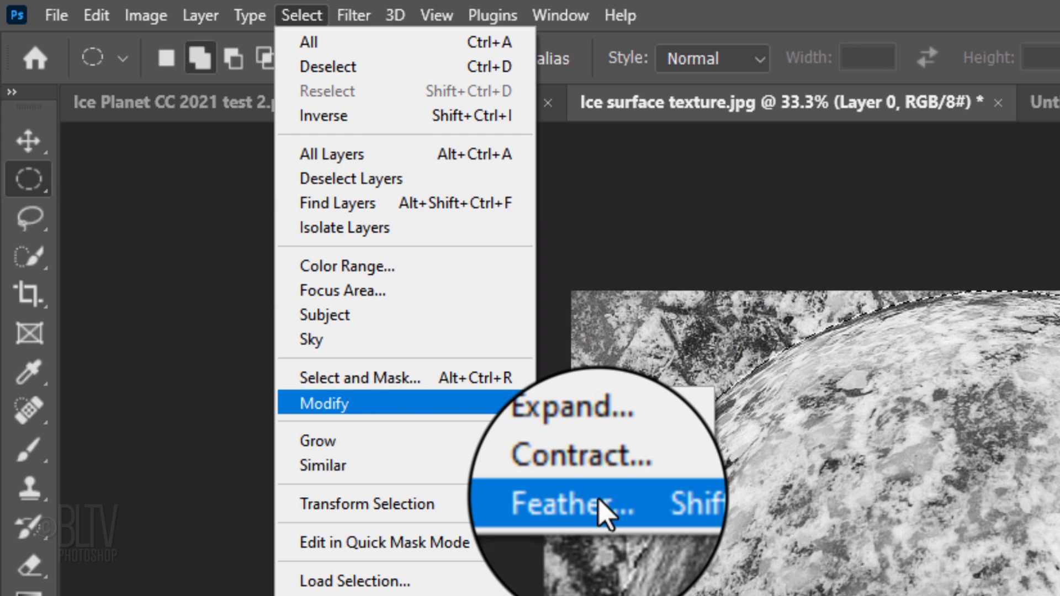
pyautogui.click(571, 503)
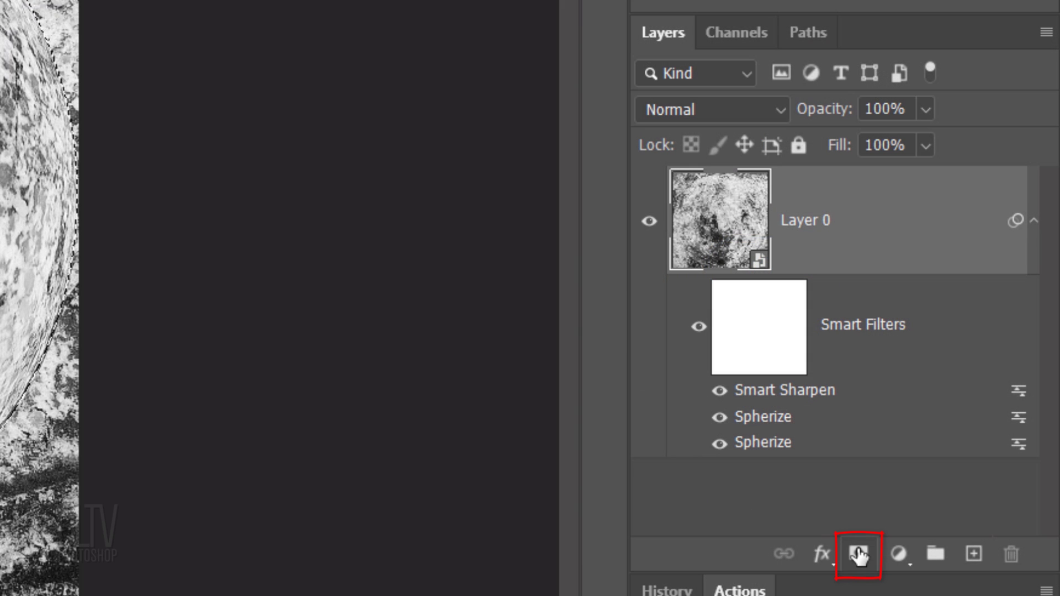
pyautogui.click(857, 551)
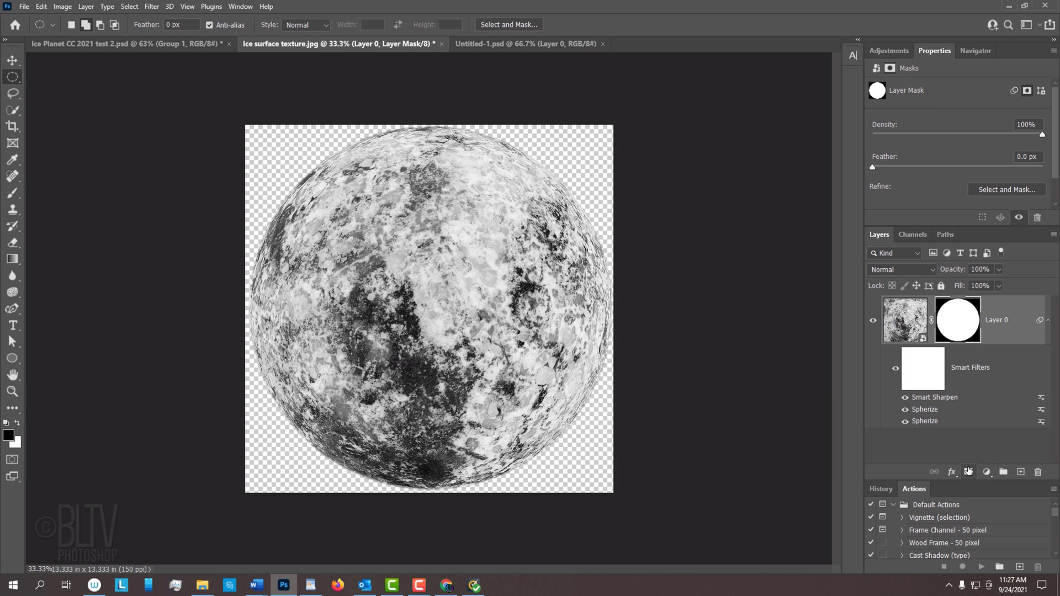
# Drag the masked planet into the Untitled-1 starfield and lower it so its top arc shows
pyautogui.press('v')
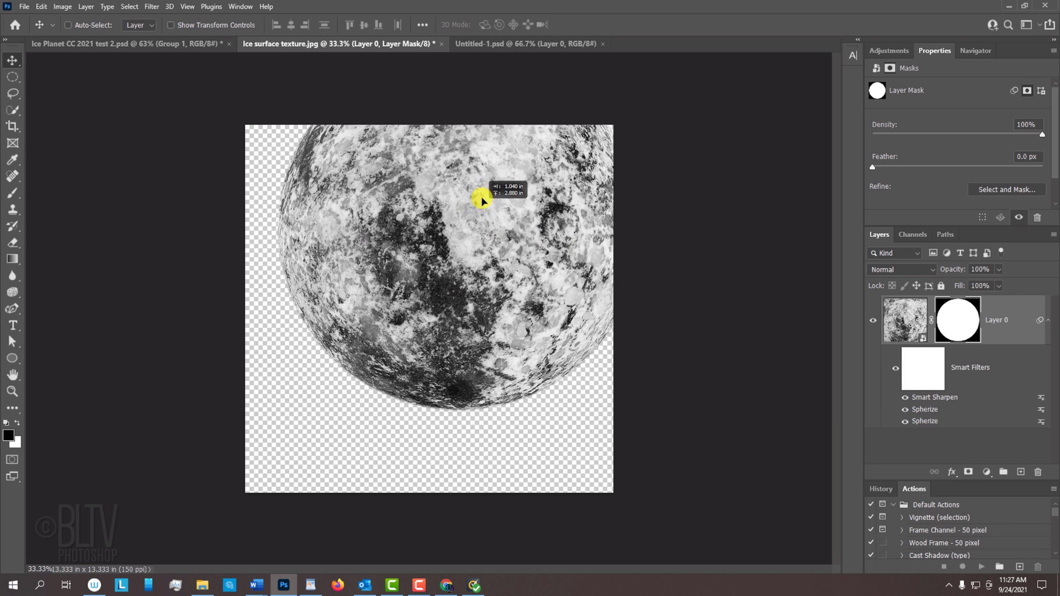
pyautogui.click(522, 45)
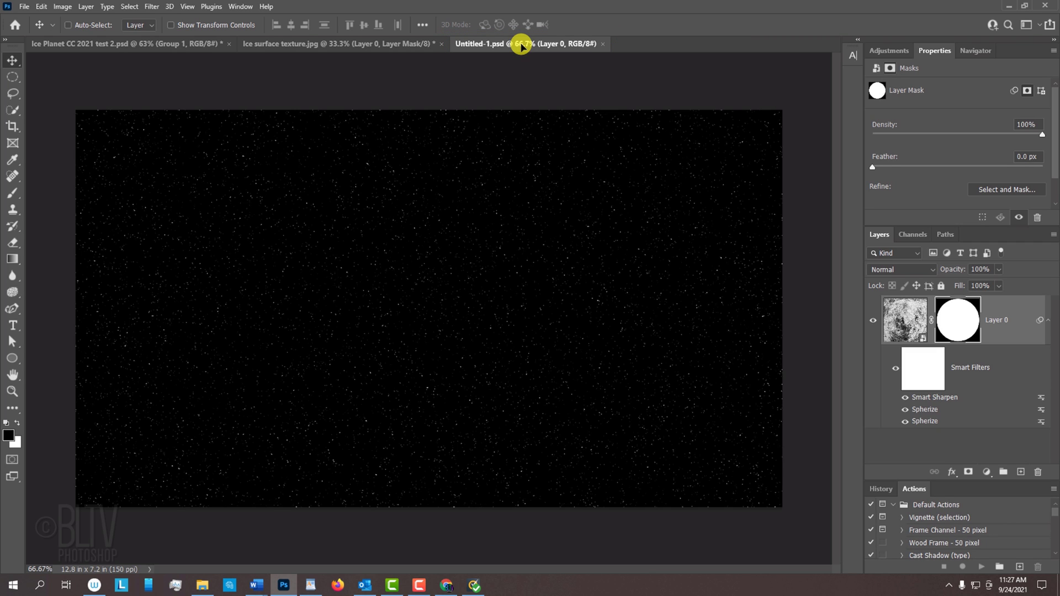
pyautogui.press('shift')
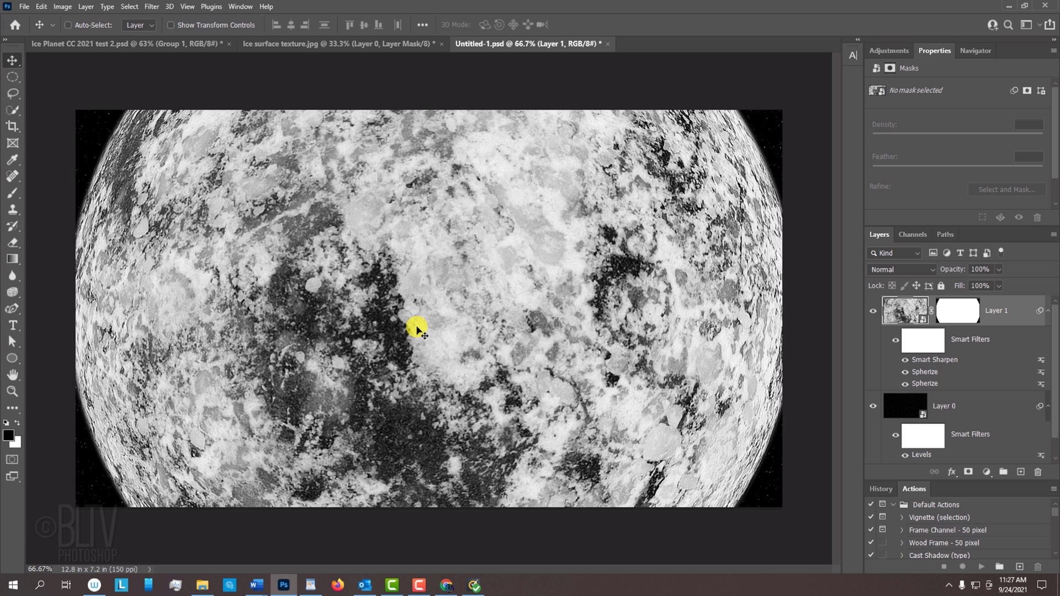
pyautogui.press('Shift')
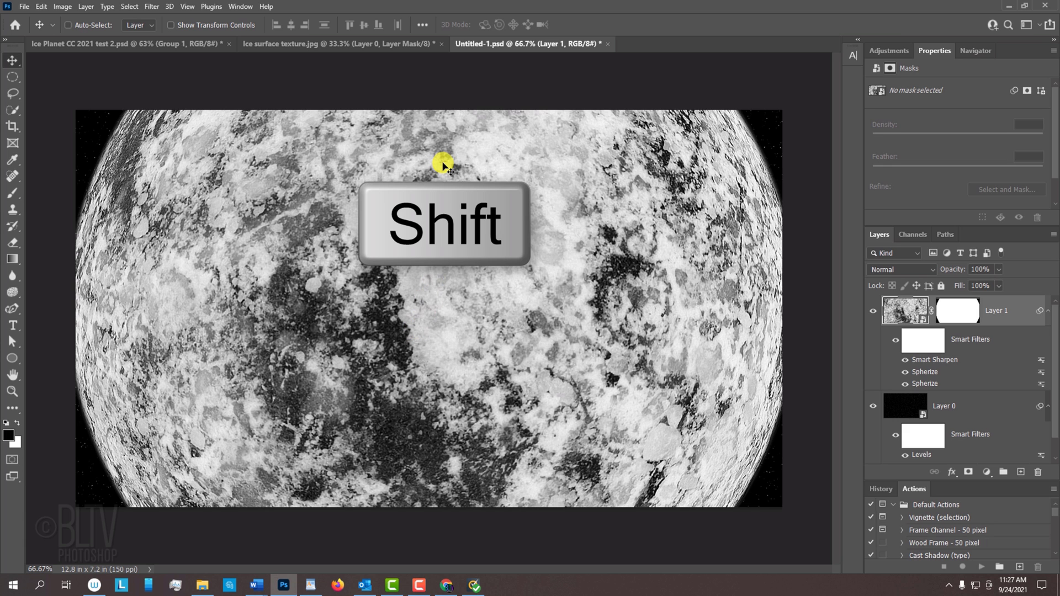
pyautogui.moveTo(443, 166); pyautogui.dragTo(443, 373)
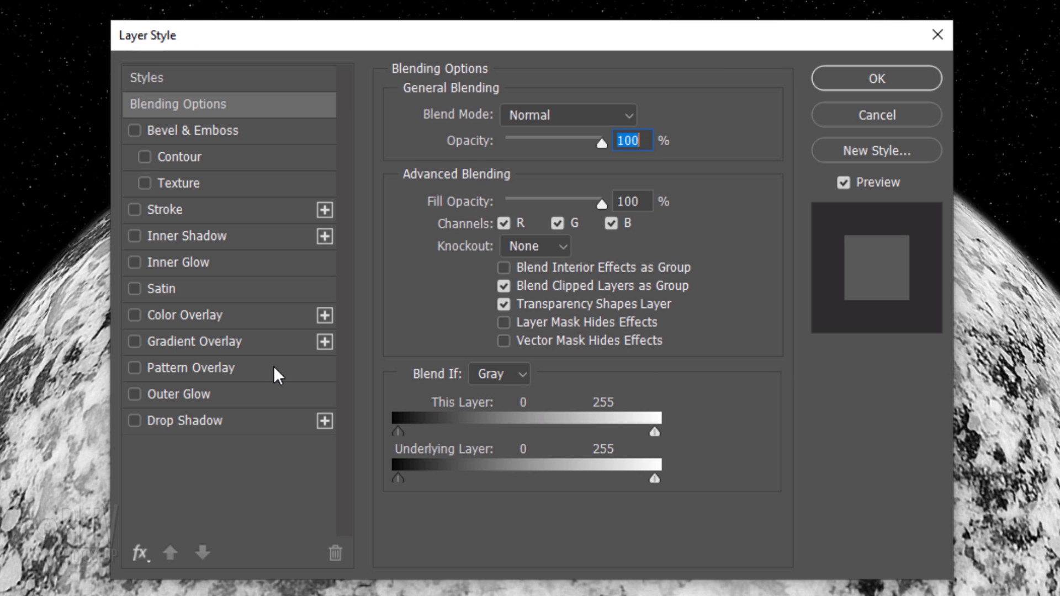
# Add Outer Glow (Screen, 60%, 35 px) and Inner Glow (Screen, 100%, Edge, 75 px) to the planet
pyautogui.click(134, 394)
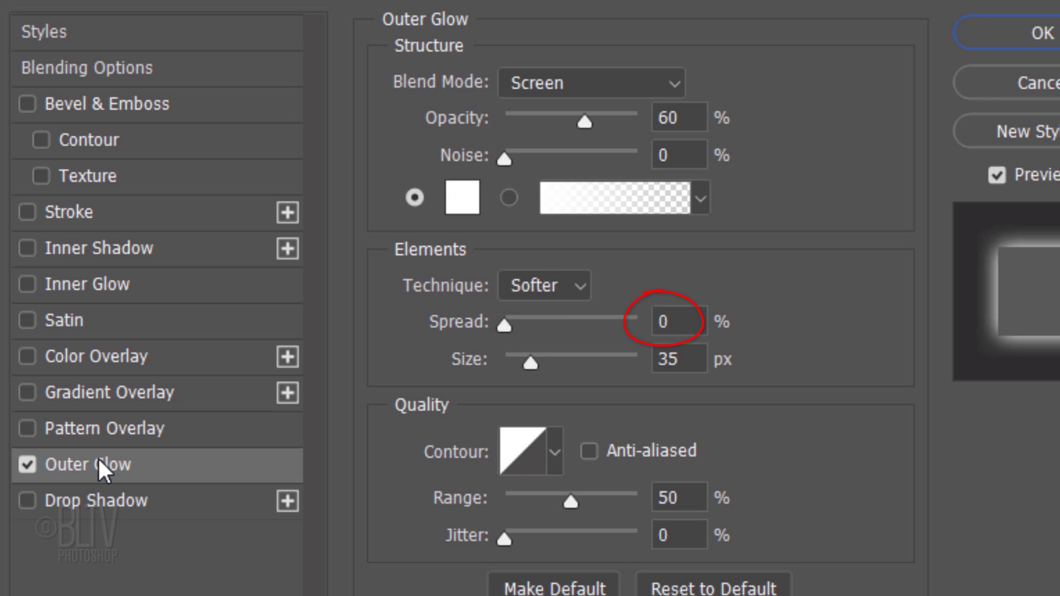
pyautogui.click(678, 359)
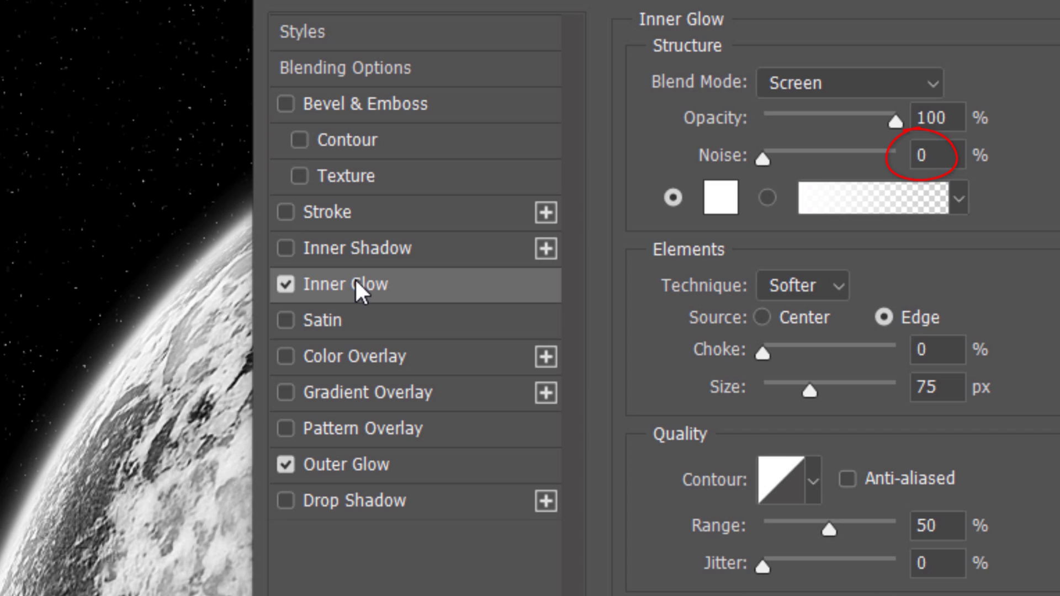
pyautogui.click(718, 207)
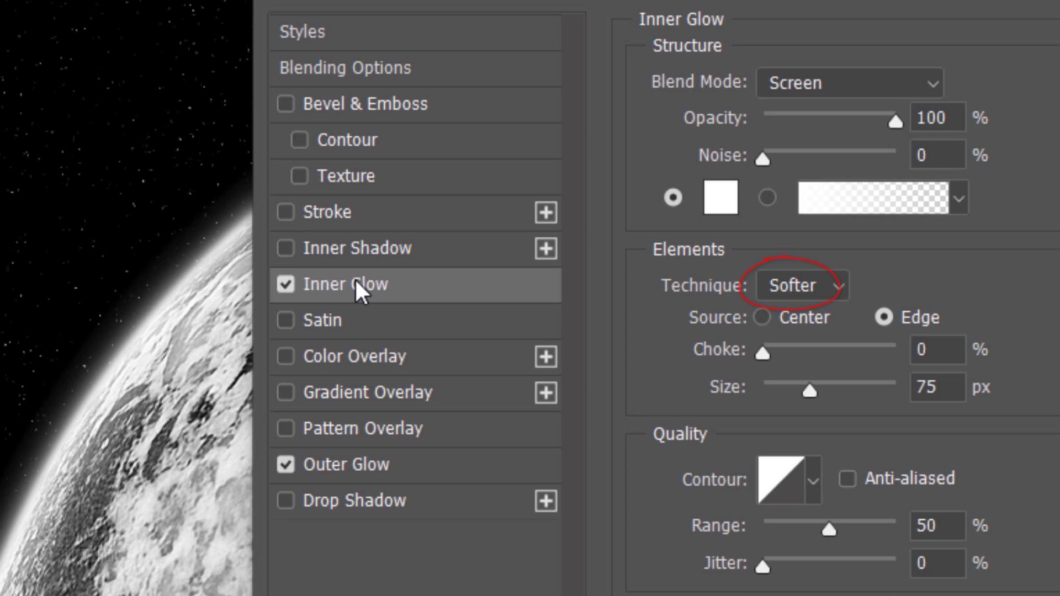
pyautogui.click(885, 317)
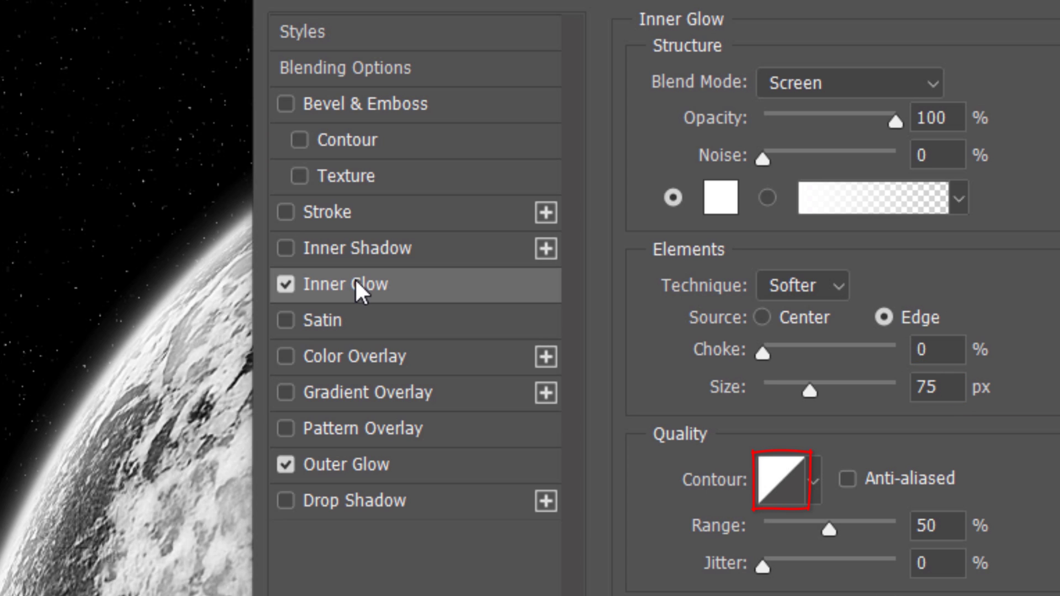
pyautogui.click(933, 534)
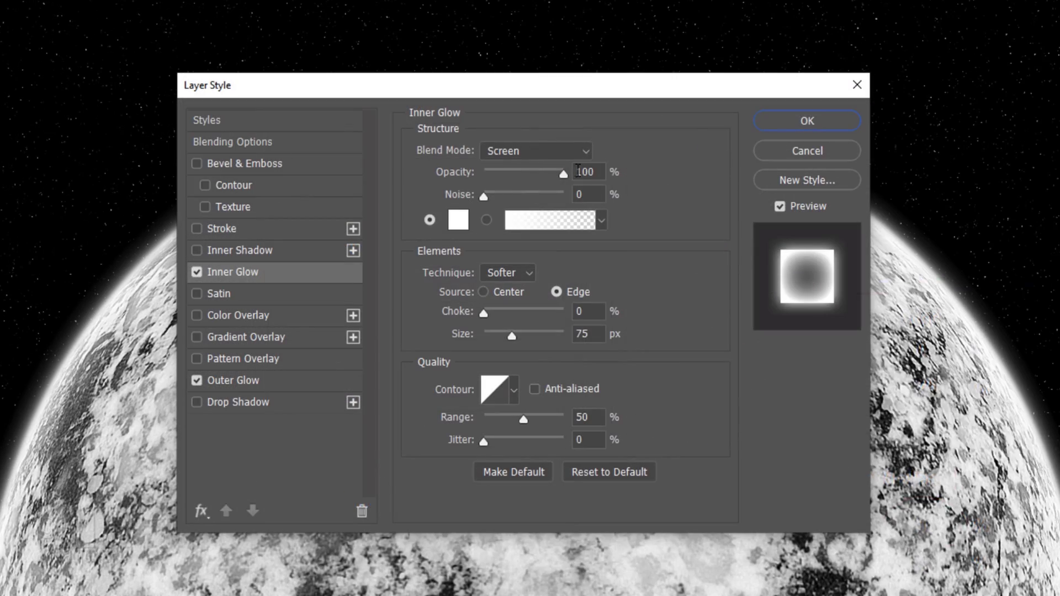
pyautogui.click(806, 120)
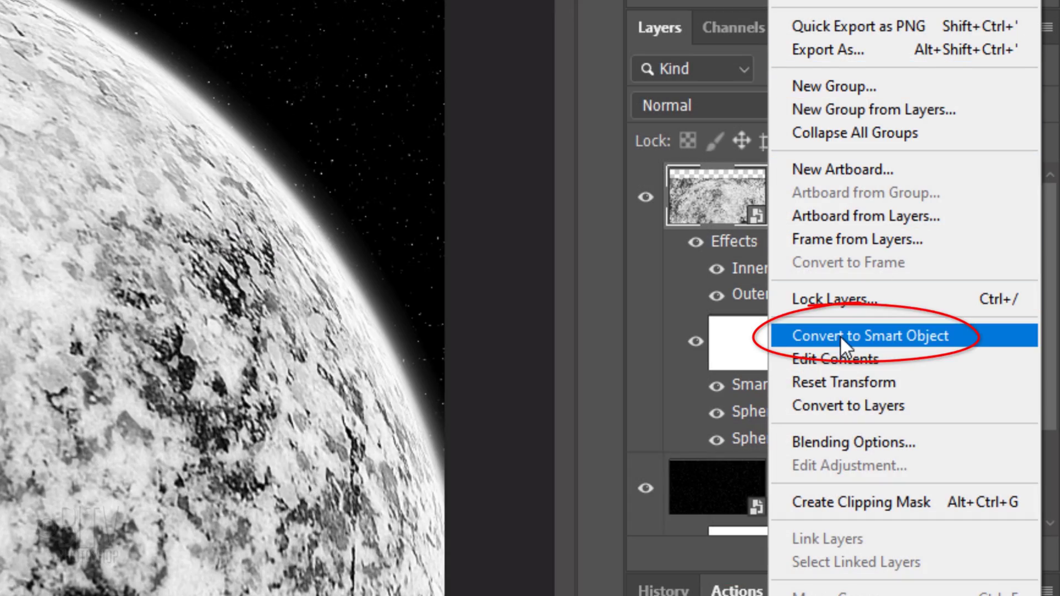
# Make the planet a smart object with a 00C0FF, Lighten, 20%, 250 px outer glow
pyautogui.click(871, 335)
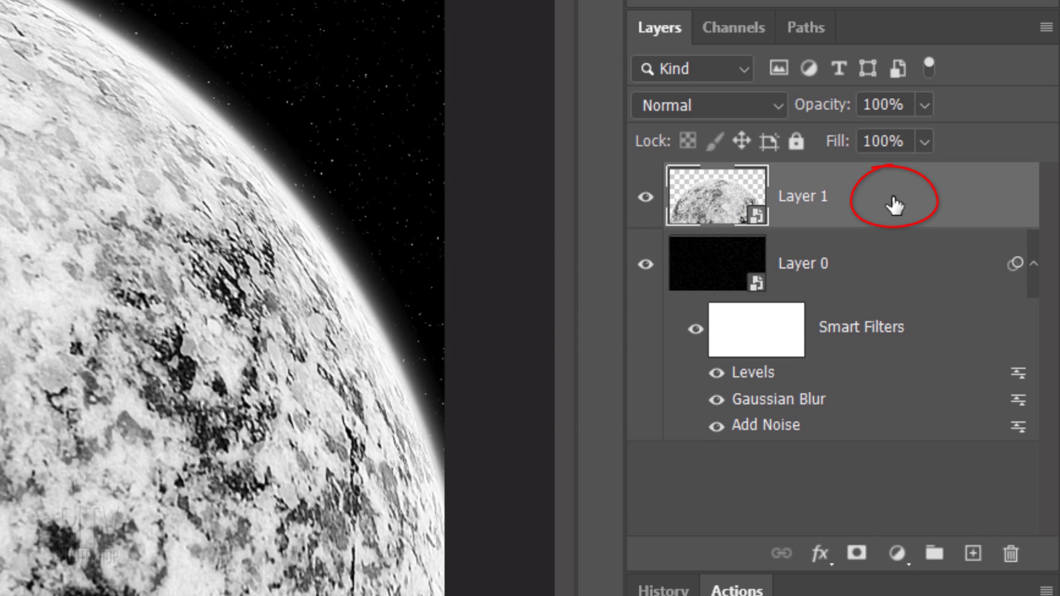
pyautogui.doubleClick(894, 204)
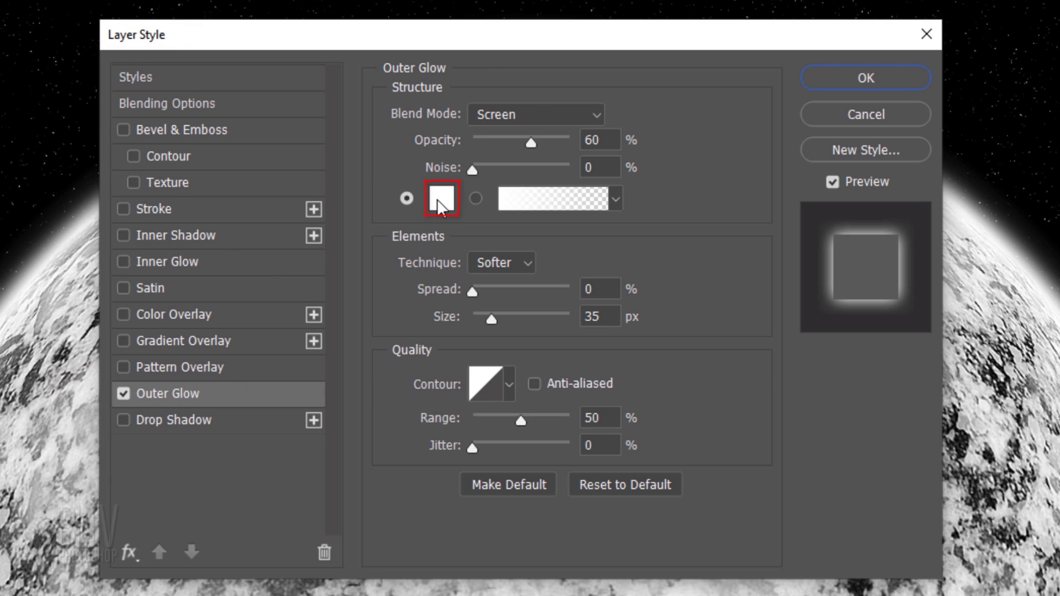
pyautogui.click(443, 200)
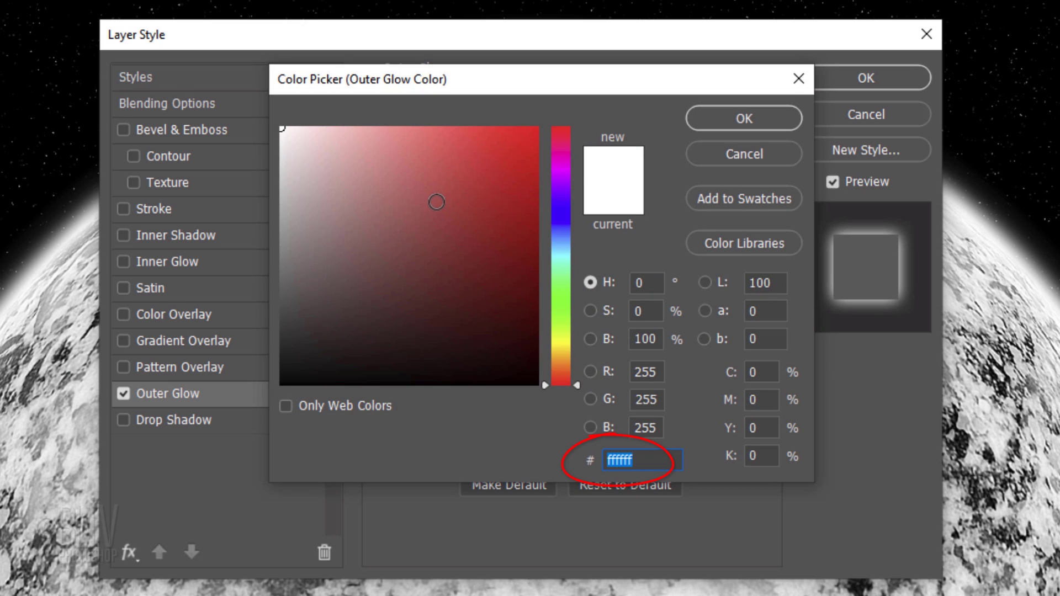
pyautogui.write('00C0FF')
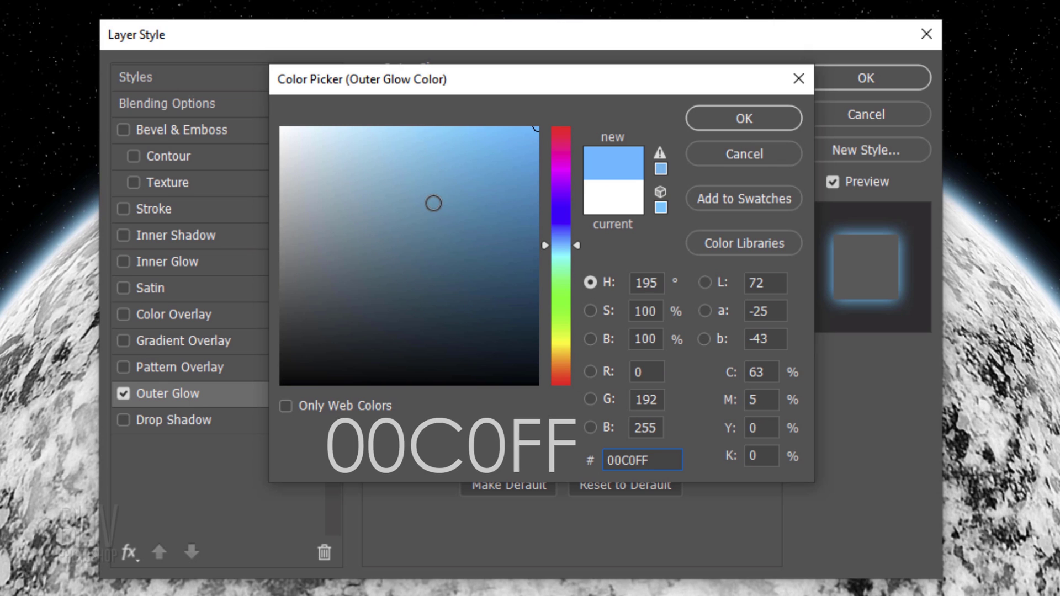
pyautogui.press('Enter')
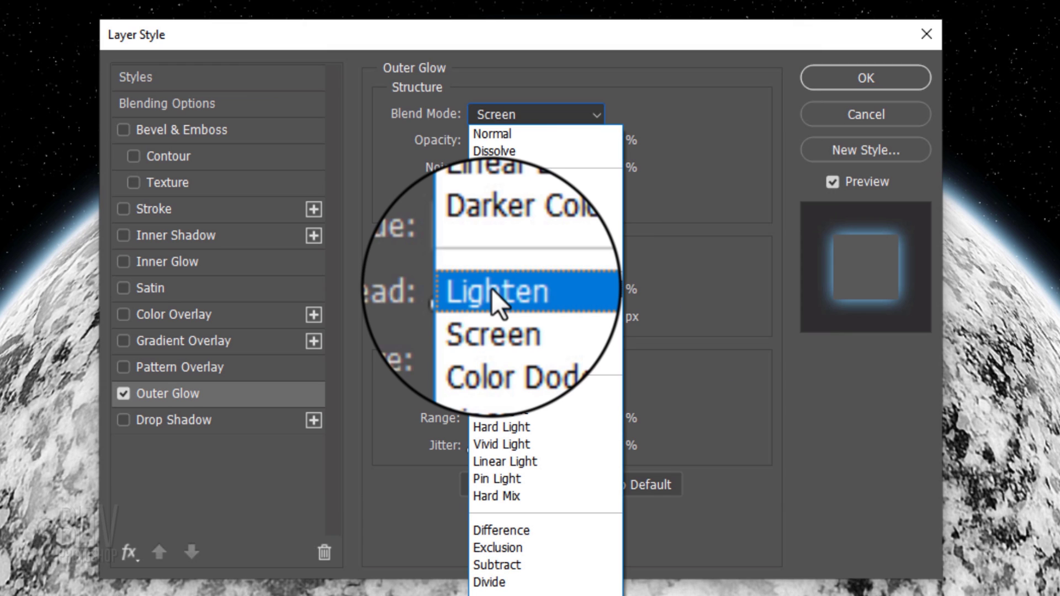
pyautogui.click(496, 291)
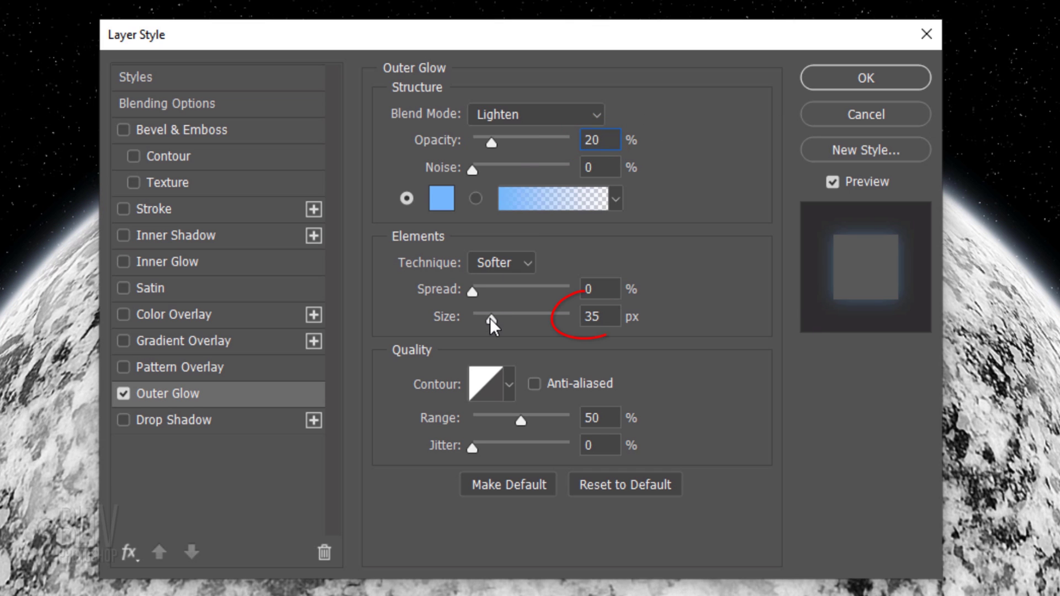
pyautogui.moveTo(494, 317); pyautogui.dragTo(571, 317)
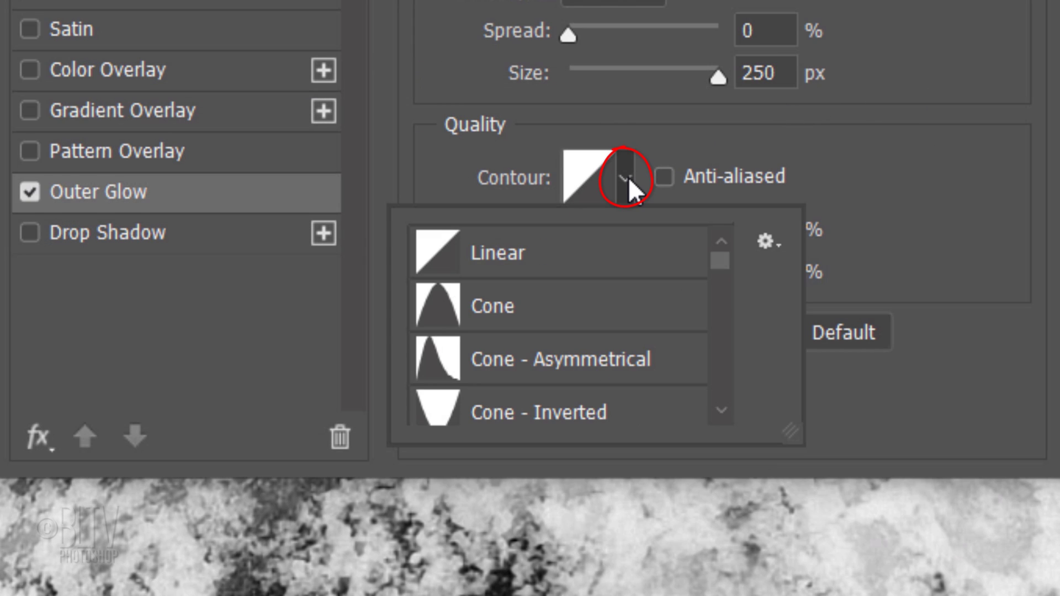
pyautogui.click(766, 241)
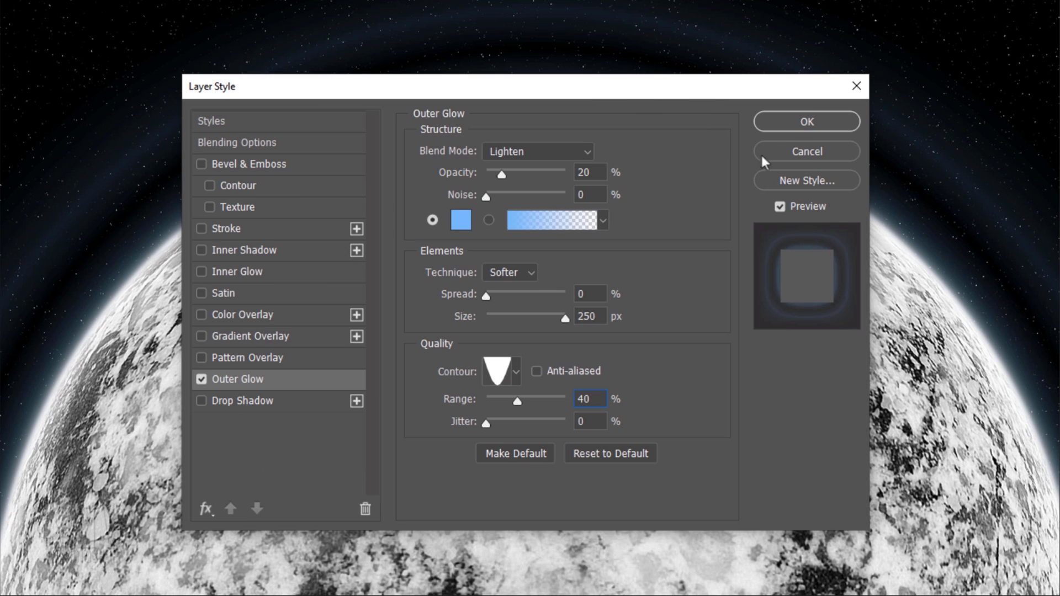
# Apply the blue glow and add a colorized Hue/Saturation adjustment layer above the planet
pyautogui.click(806, 121)
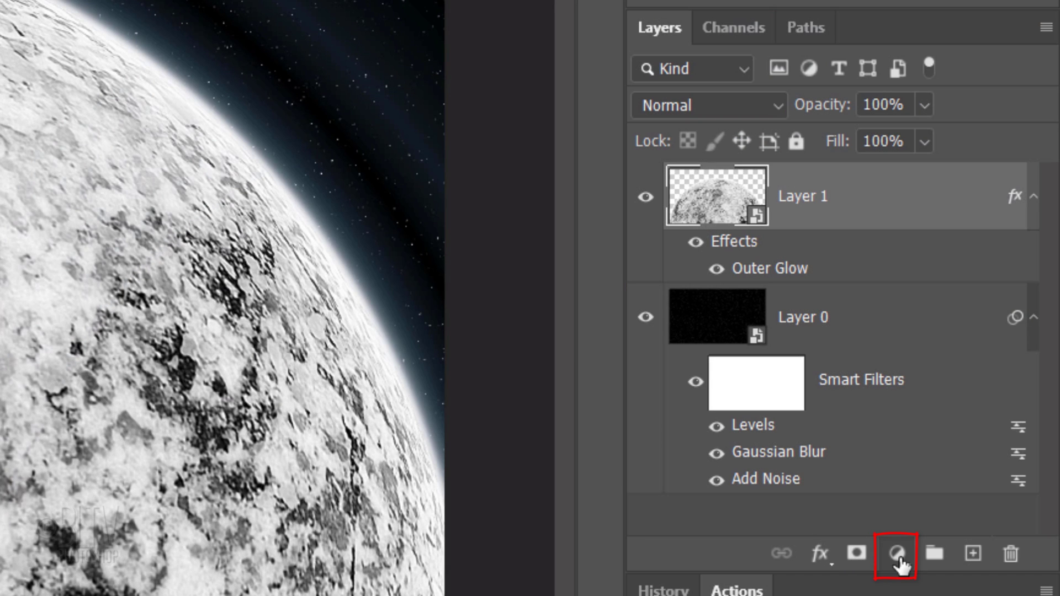
pyautogui.click(899, 550)
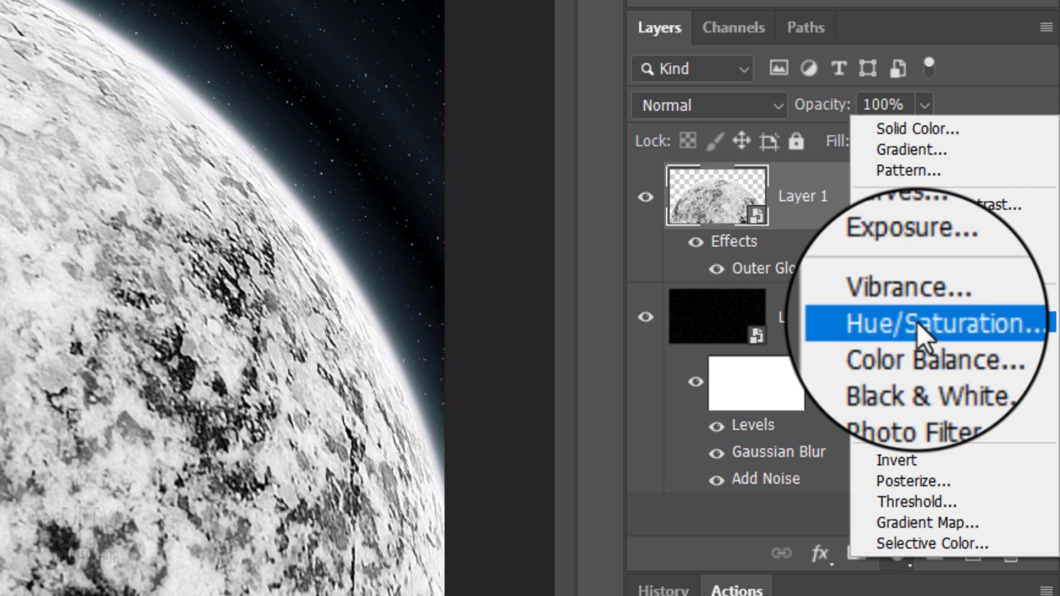
pyautogui.click(922, 332)
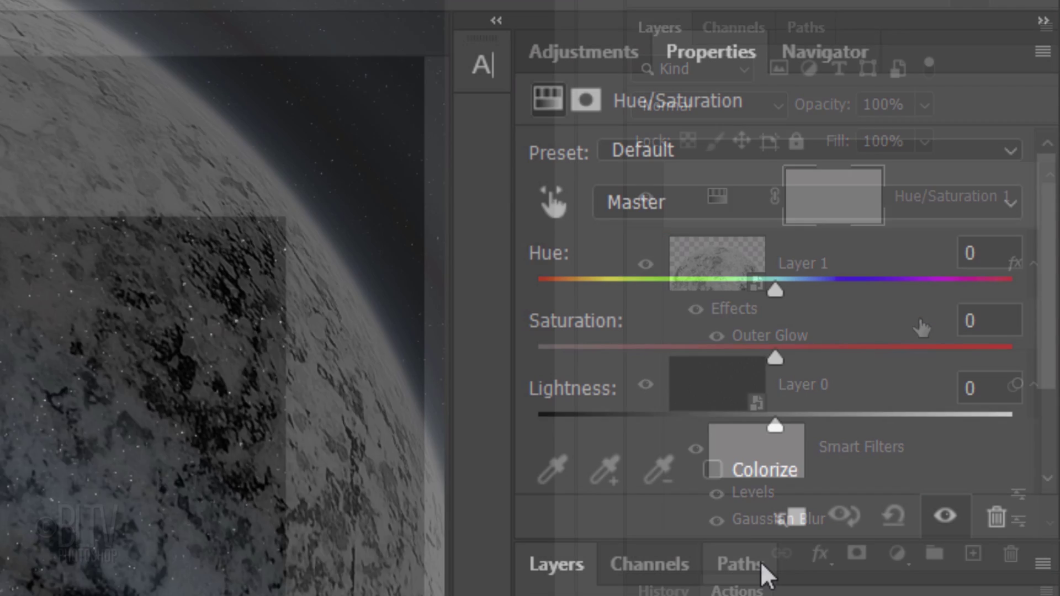
pyautogui.click(713, 470)
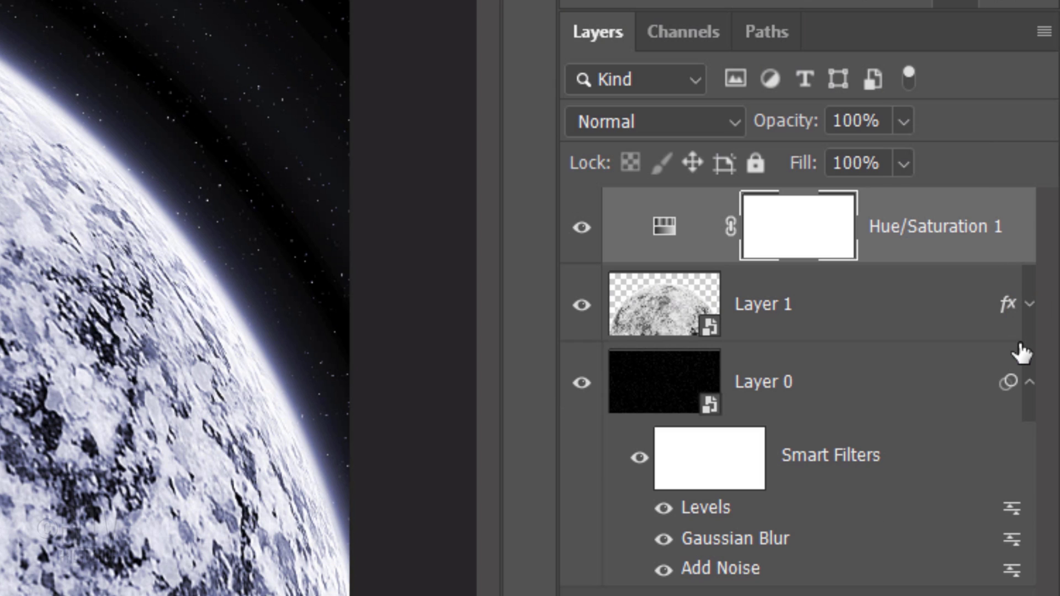
# Add an empty layer above the planet and load the planet's circular outline as a selection
pyautogui.click(1029, 382)
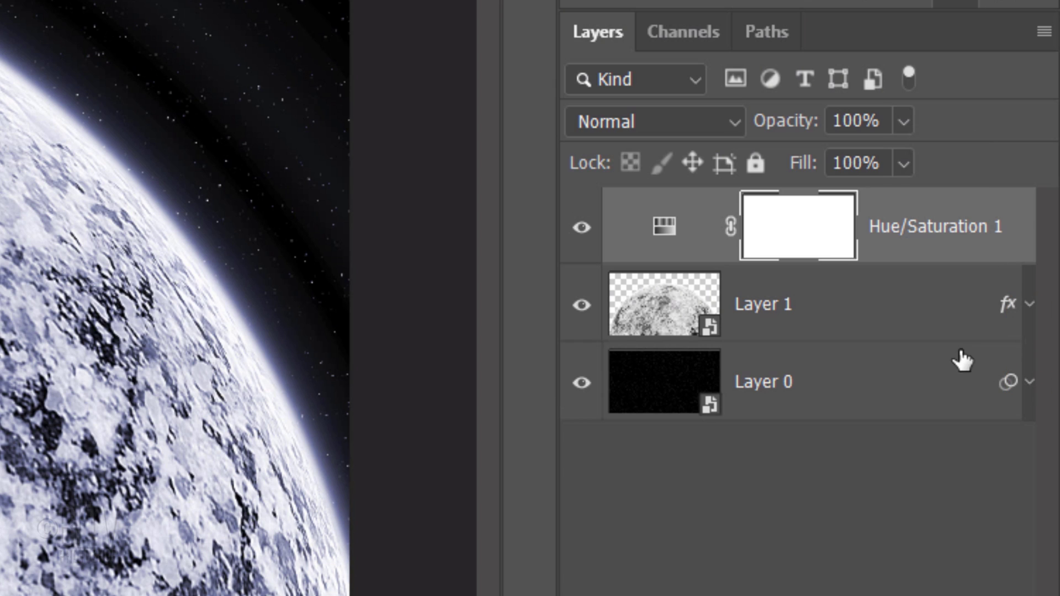
pyautogui.click(774, 303)
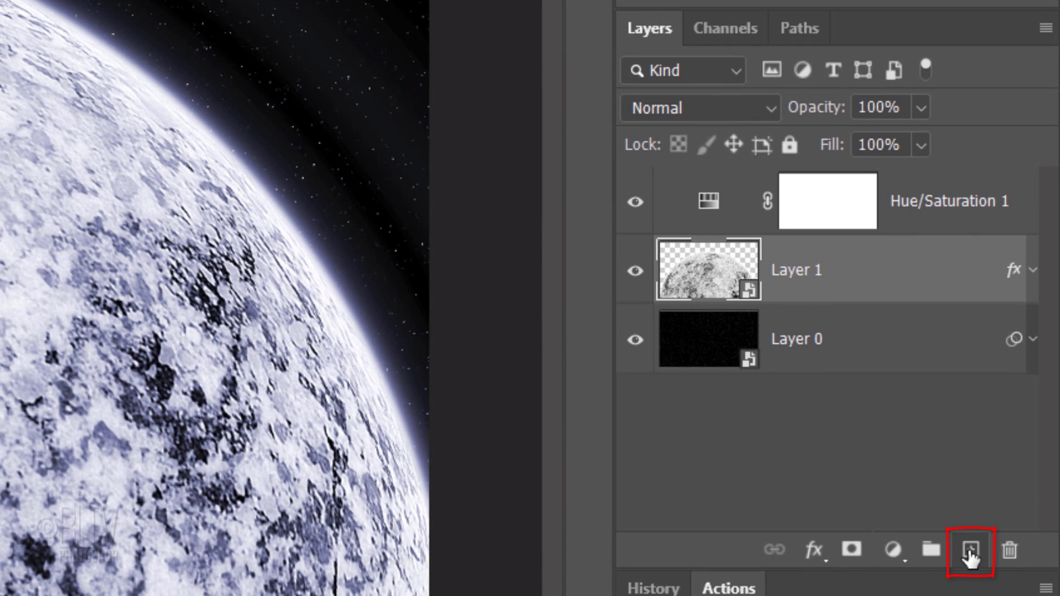
pyautogui.click(969, 550)
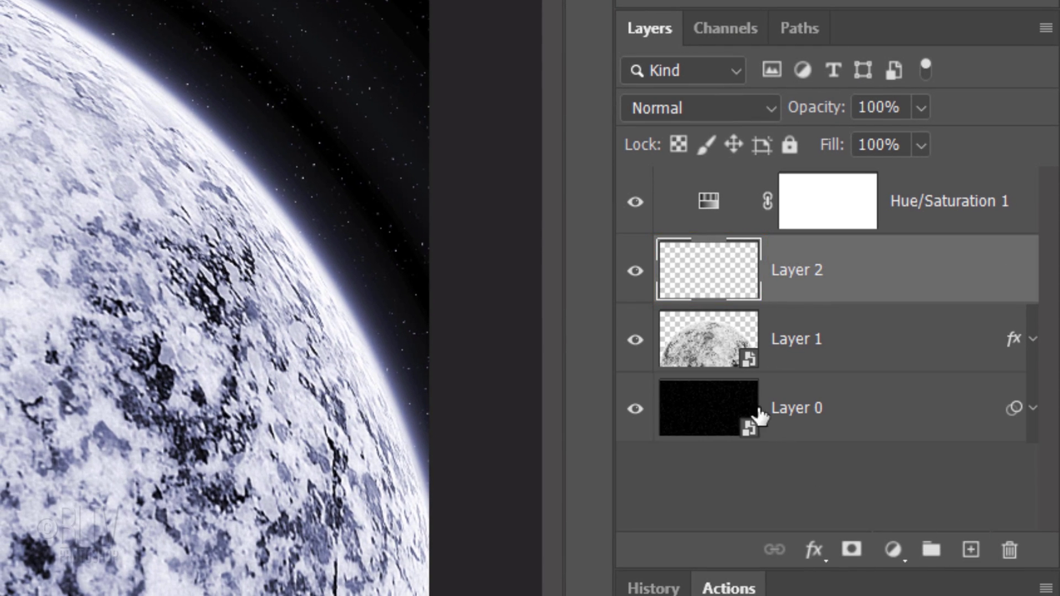
pyautogui.click(707, 339)
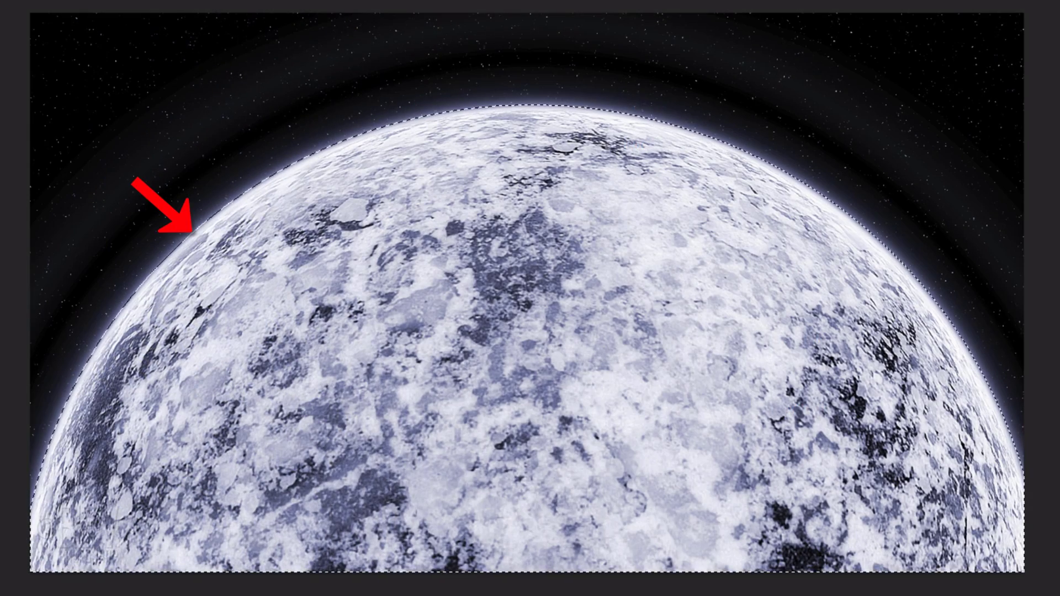
pyautogui.click(324, 18)
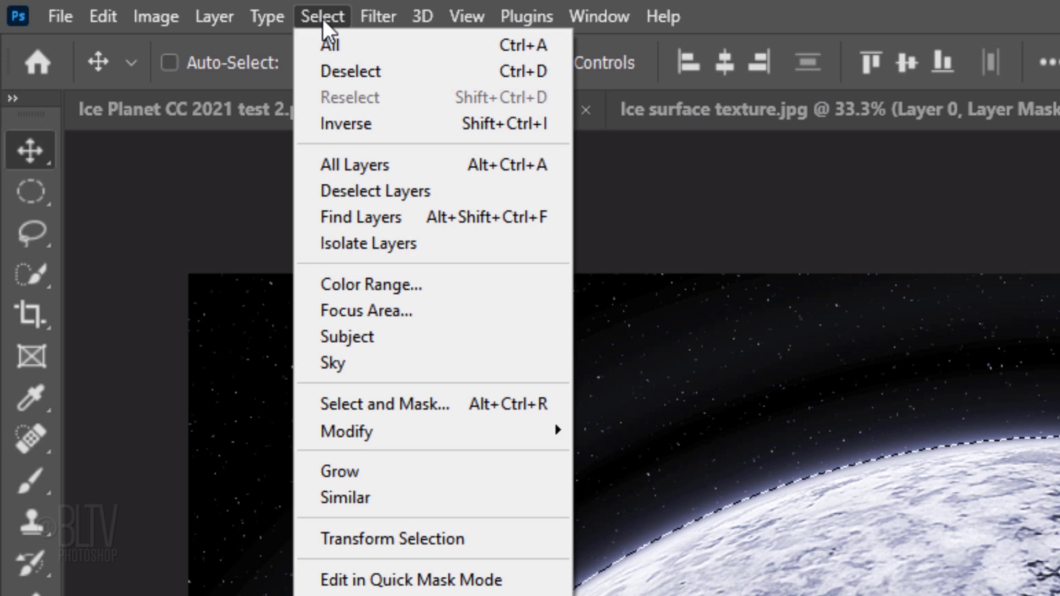
pyautogui.moveTo(348, 447)
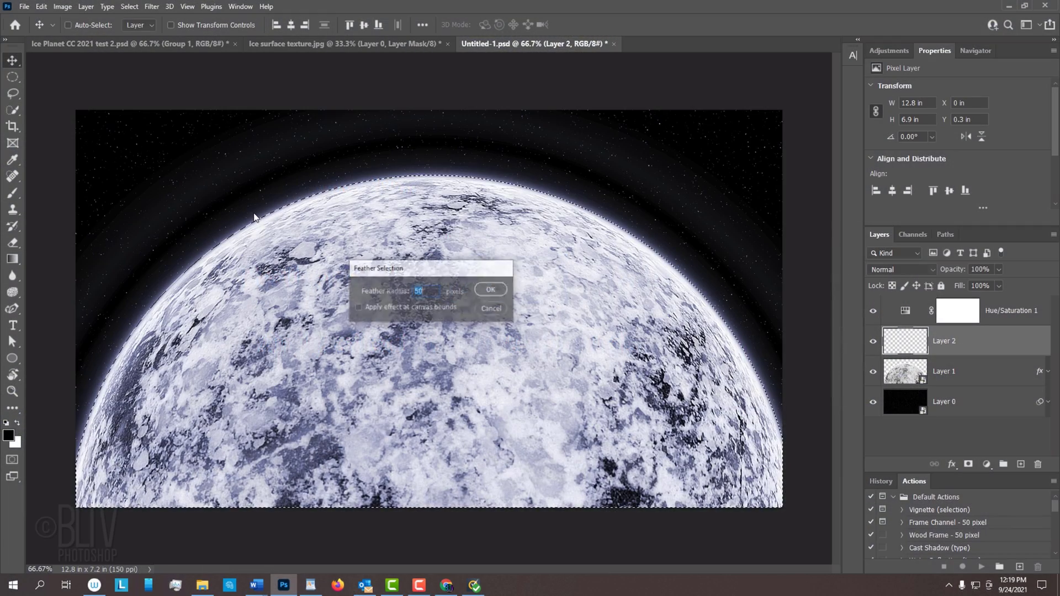
# Confirm the feather and fill the planet selection with black on Layer 2
pyautogui.click(491, 289)
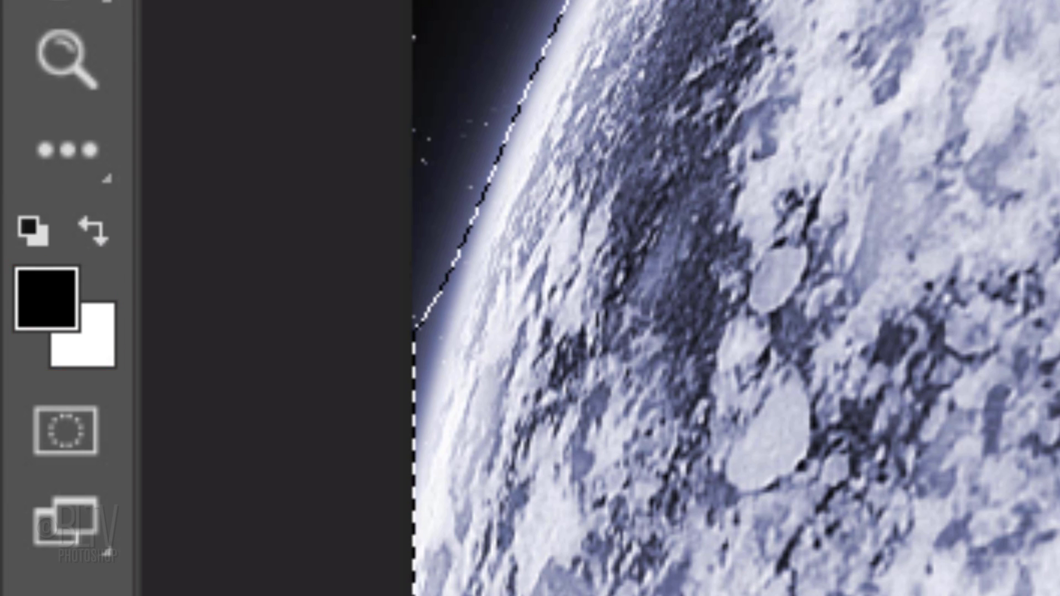
pyautogui.press('d')
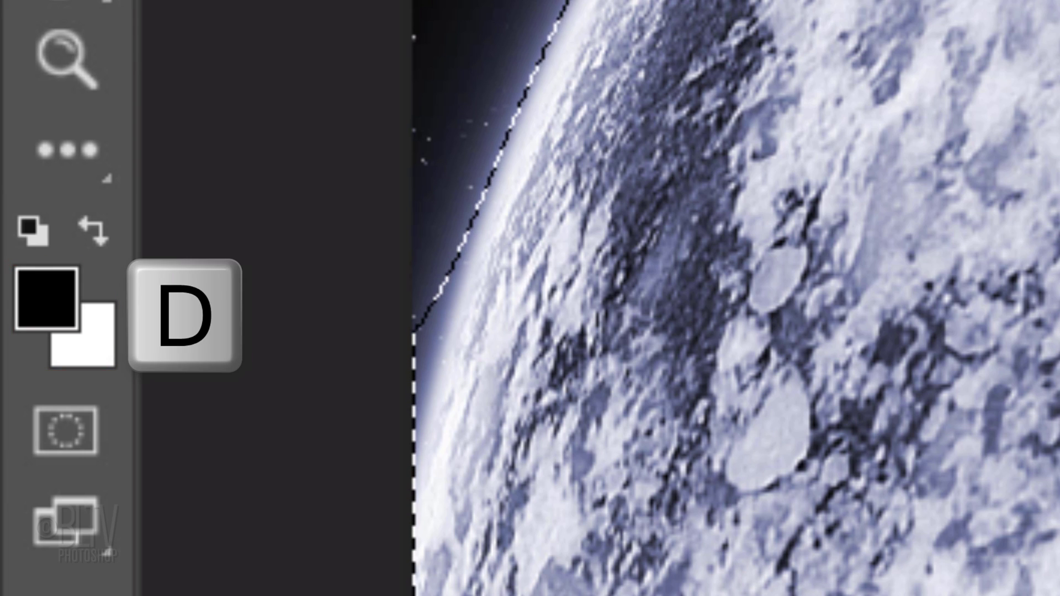
pyautogui.press('d')
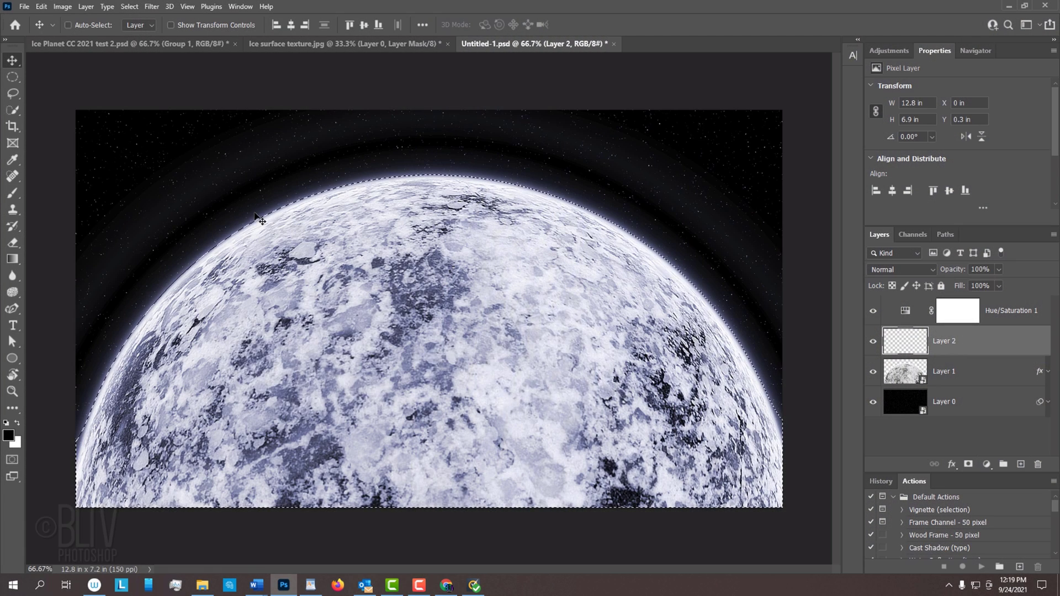
pyautogui.press('Alt+Delete')
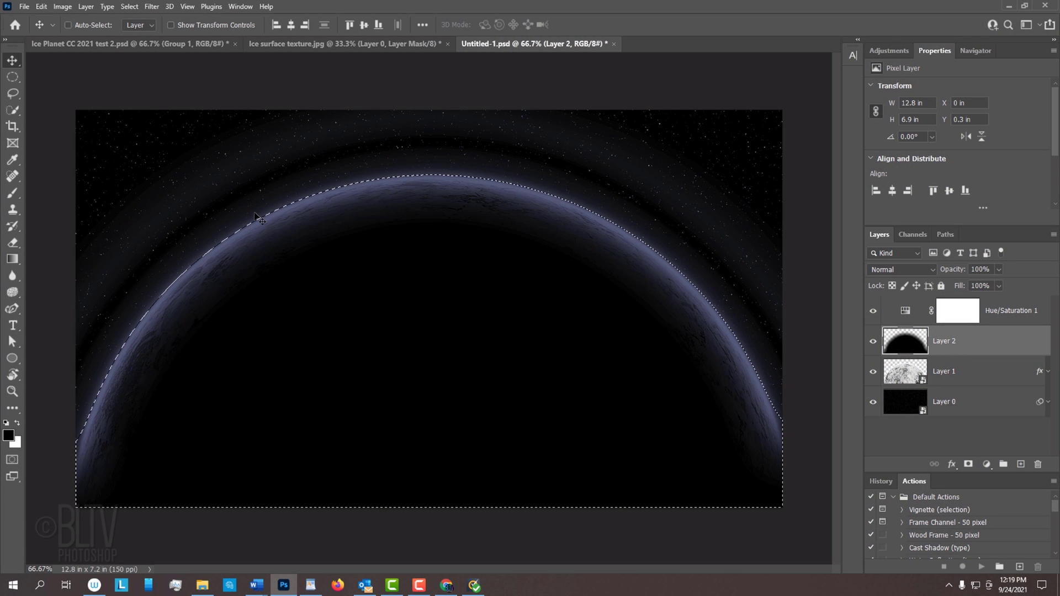
# Deselect and drag the black shadow down, leaving a thin lit crescent rim
pyautogui.press('Ctrl+D')
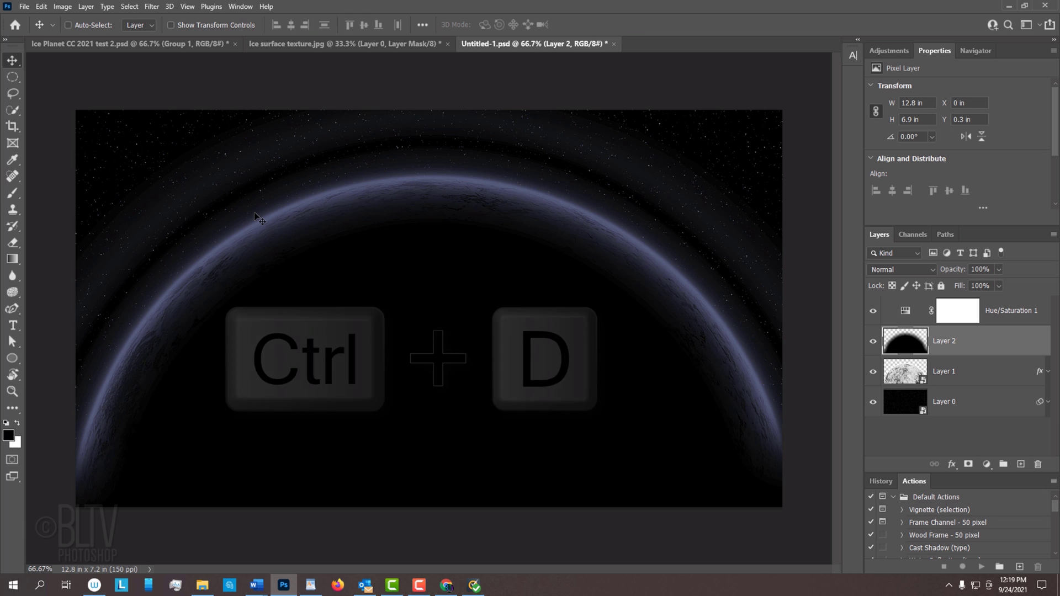
pyautogui.press('Ctrl+D')
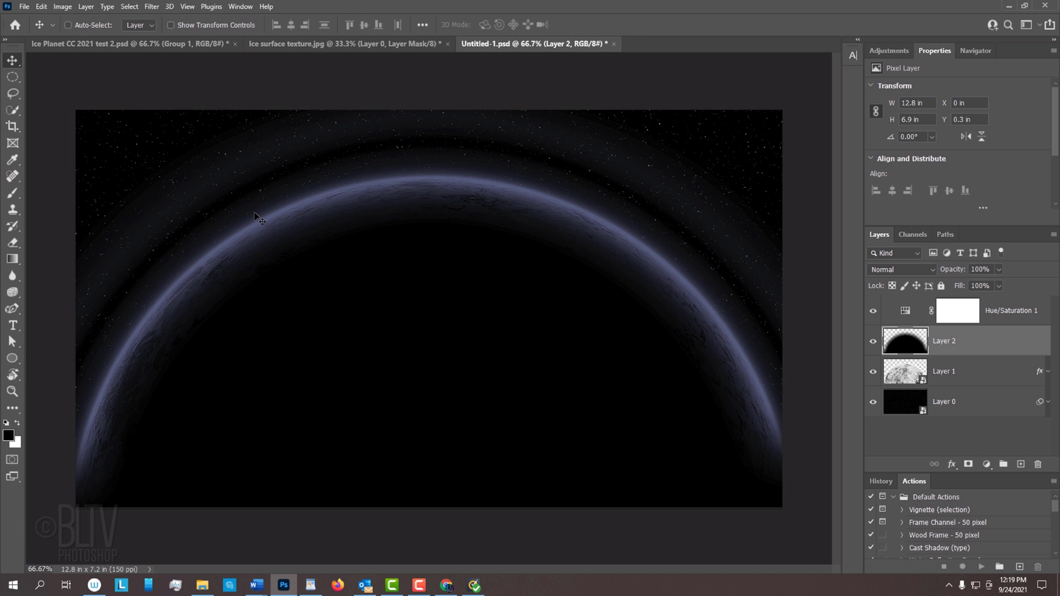
pyautogui.press('Ctrl+T')
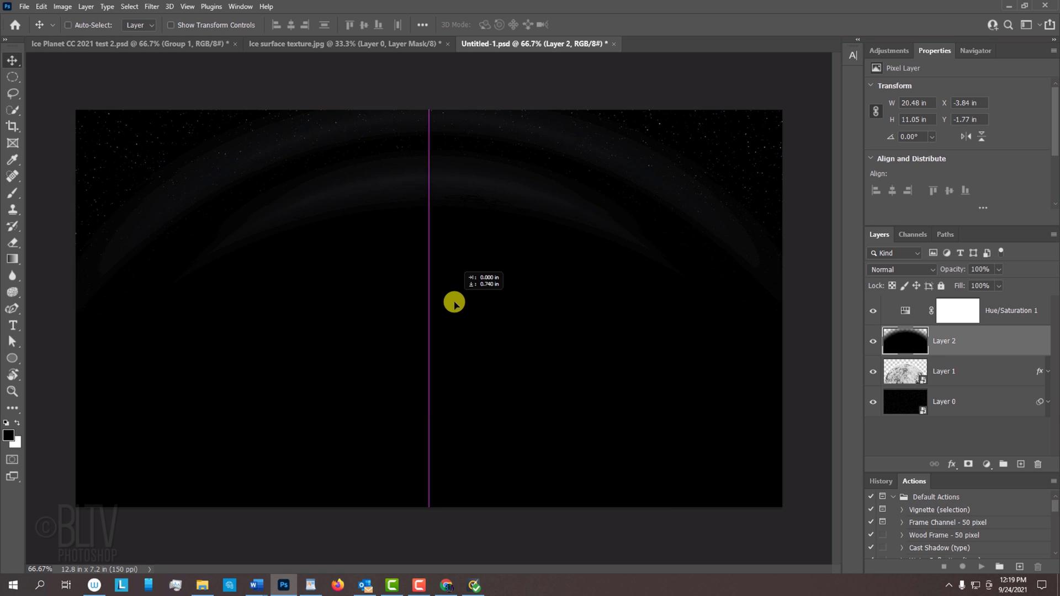
pyautogui.moveTo(454, 303); pyautogui.dragTo(453, 413)
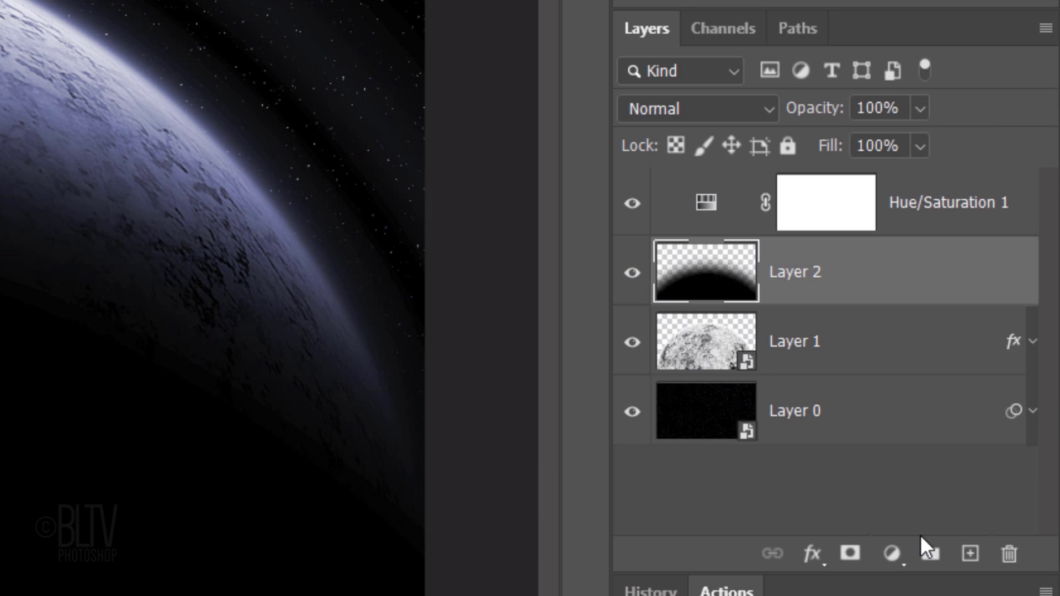
# Add a new layer masked to the planet's outline from Layer 1
pyautogui.click(968, 556)
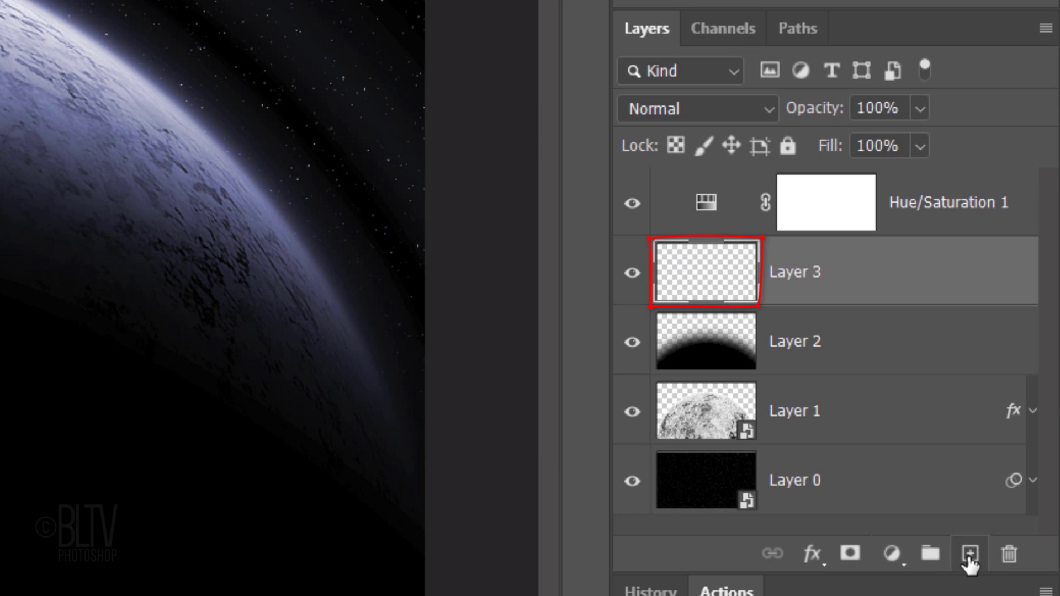
pyautogui.click(701, 417)
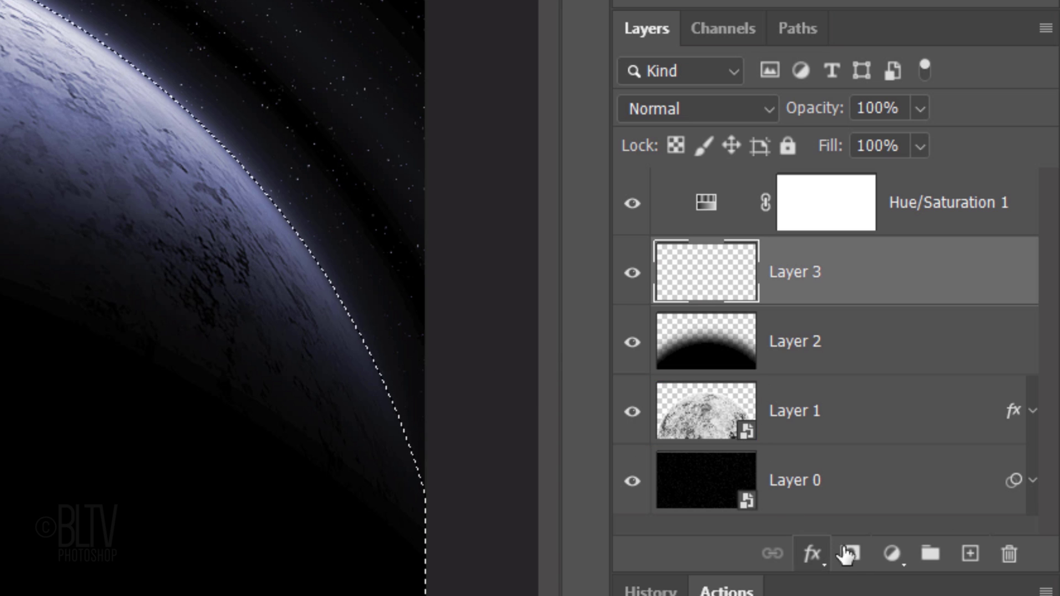
pyautogui.click(846, 553)
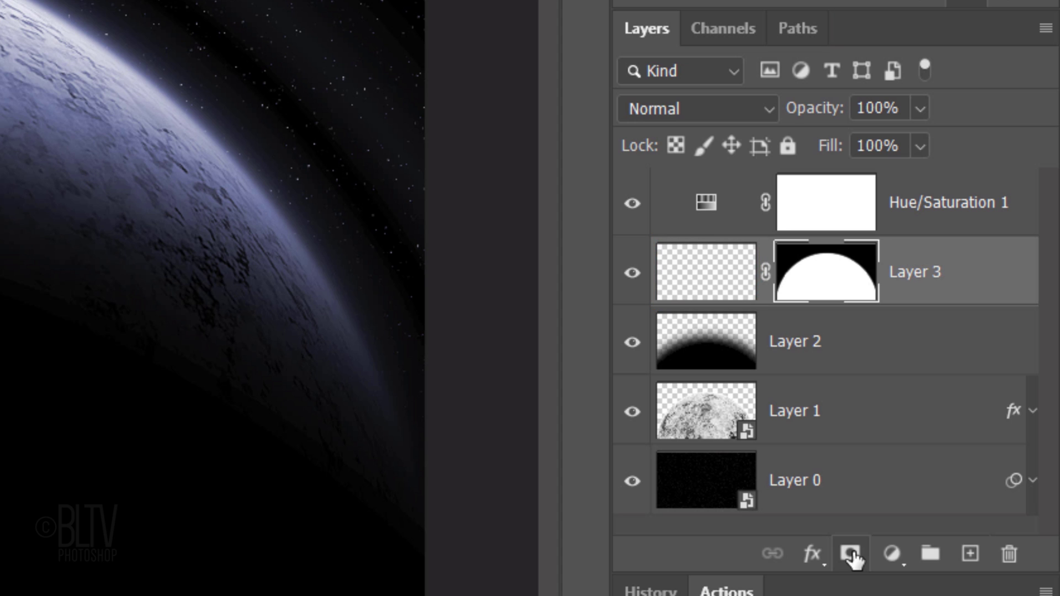
pyautogui.click(825, 271)
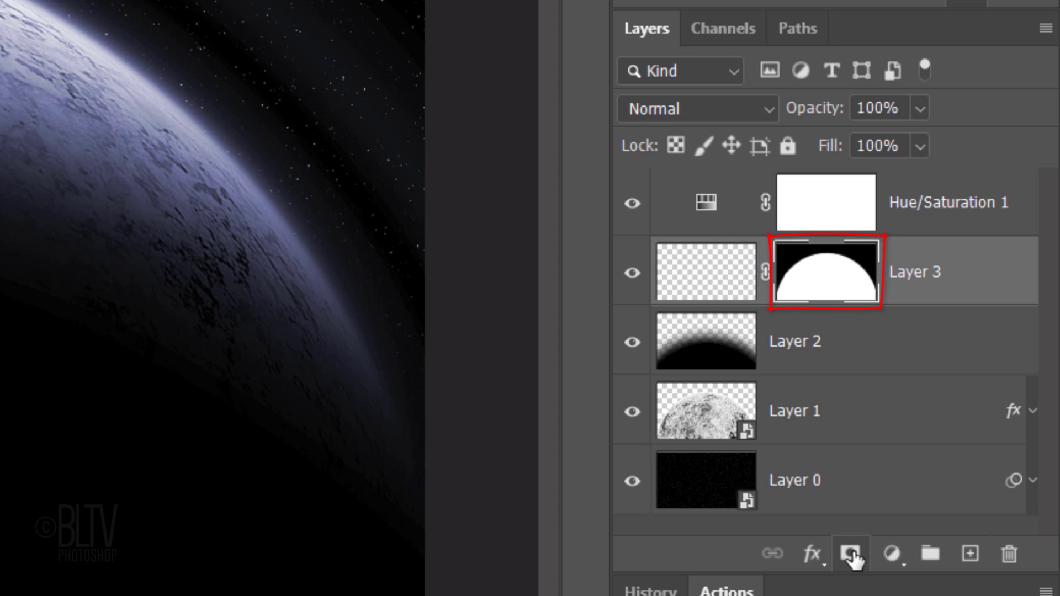
pyautogui.click(702, 275)
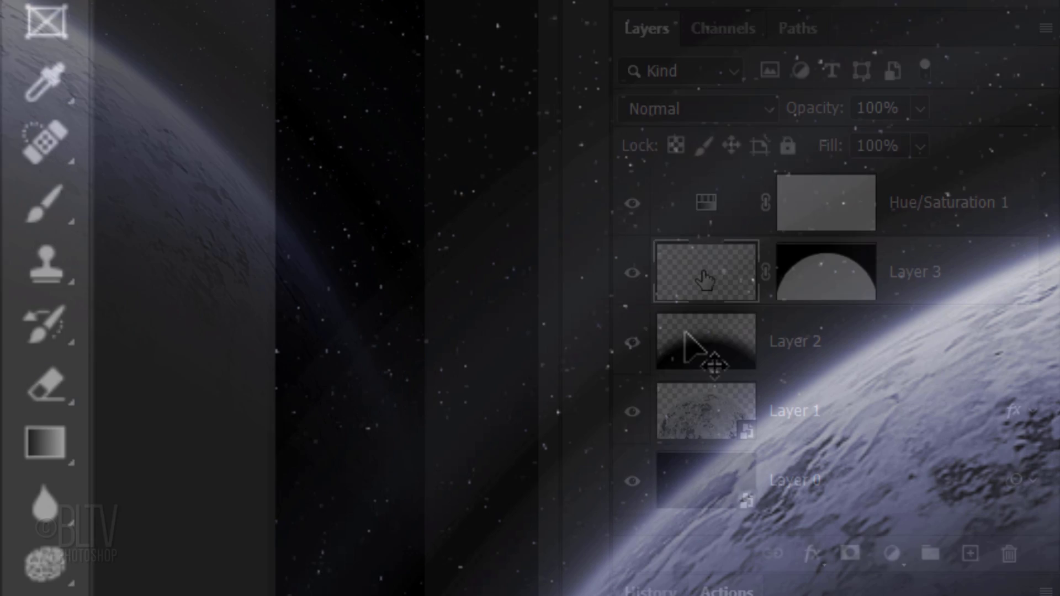
# Paint soft white light near the planet's top on Layer 3's pixels
pyautogui.click(43, 204)
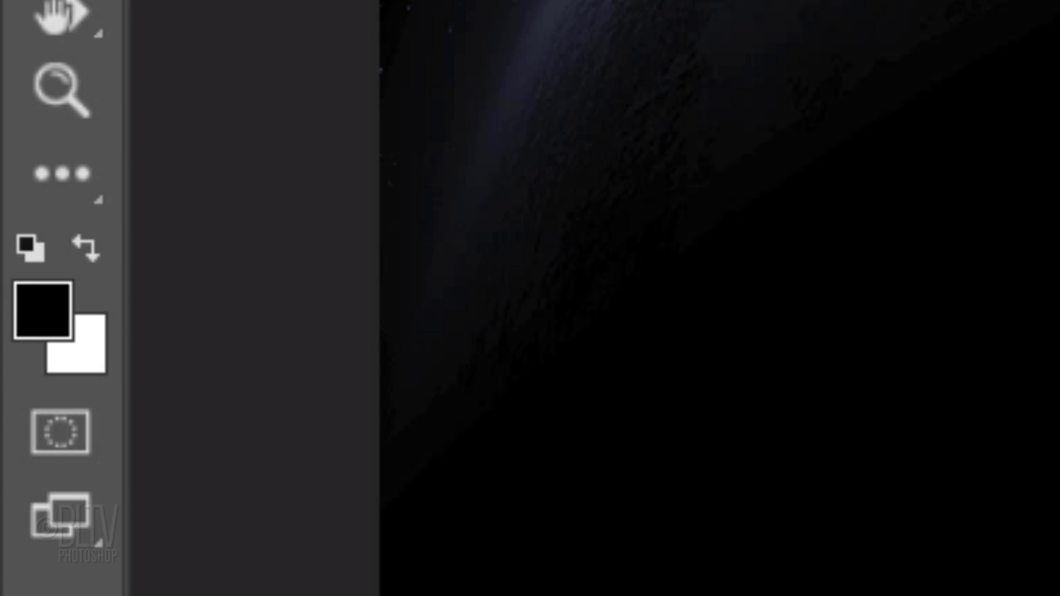
pyautogui.click(87, 247)
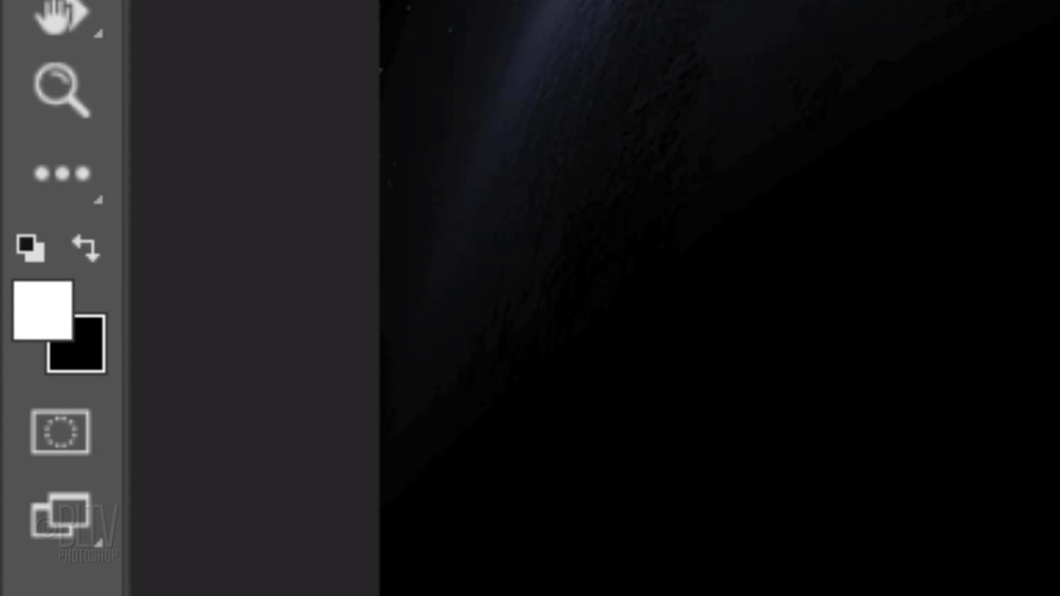
pyautogui.click(224, 64)
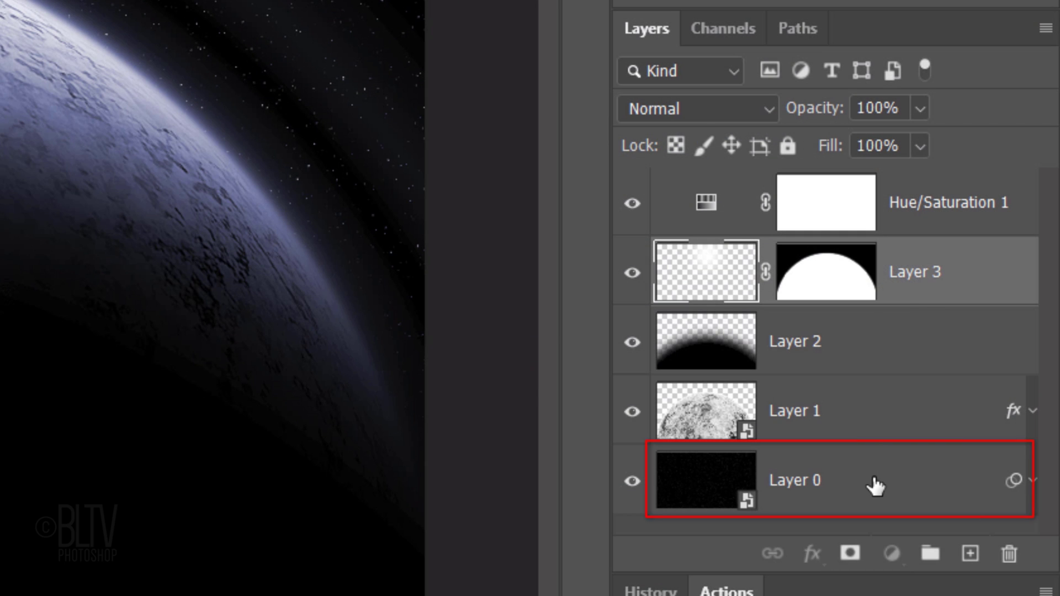
# Add a layer above the star background and set a soft brush of size 110
pyautogui.click(969, 554)
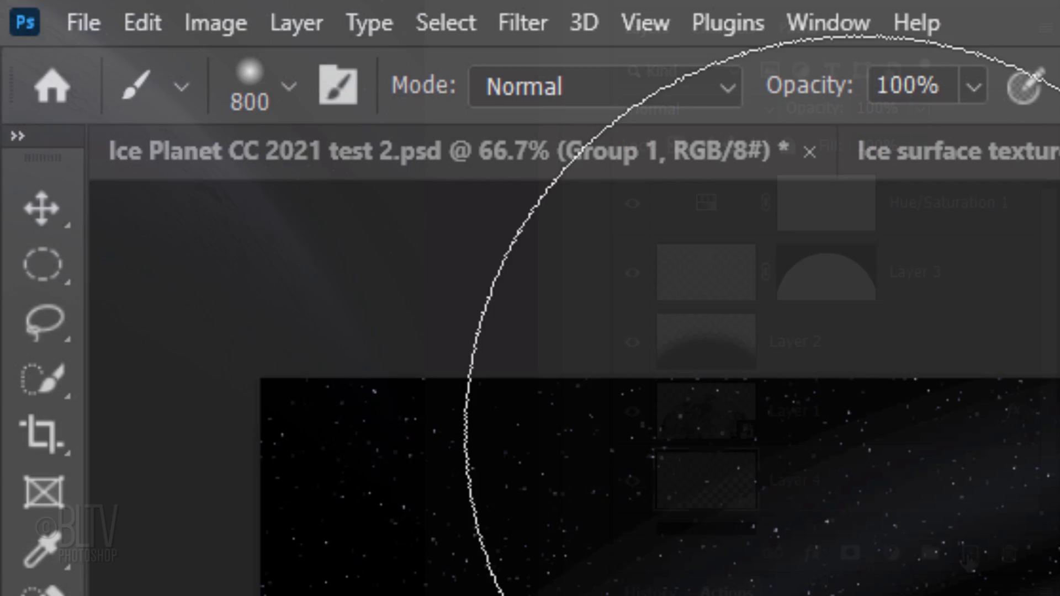
pyautogui.click(289, 89)
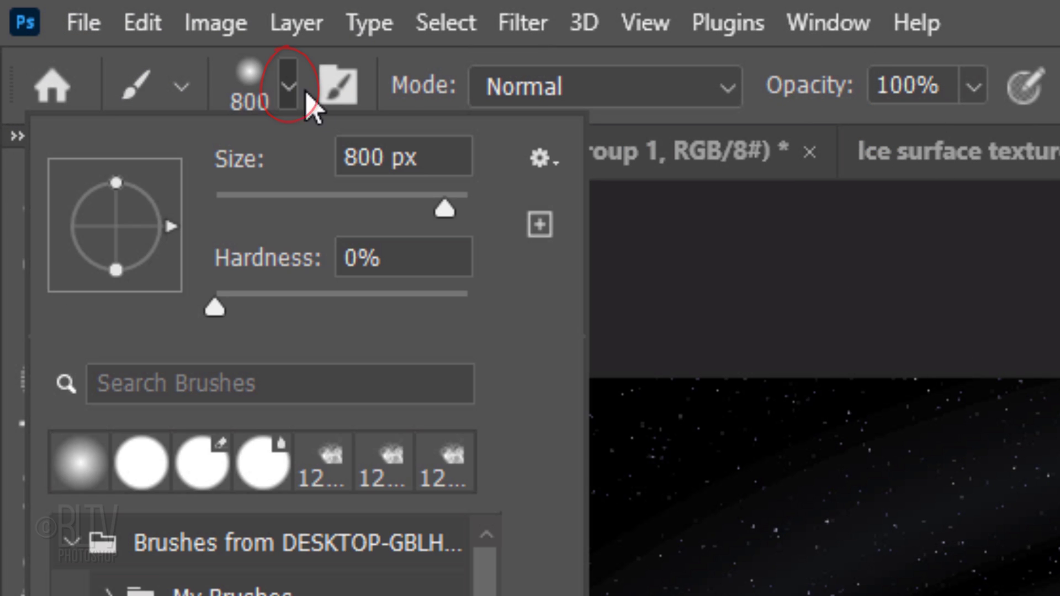
pyautogui.write('110')
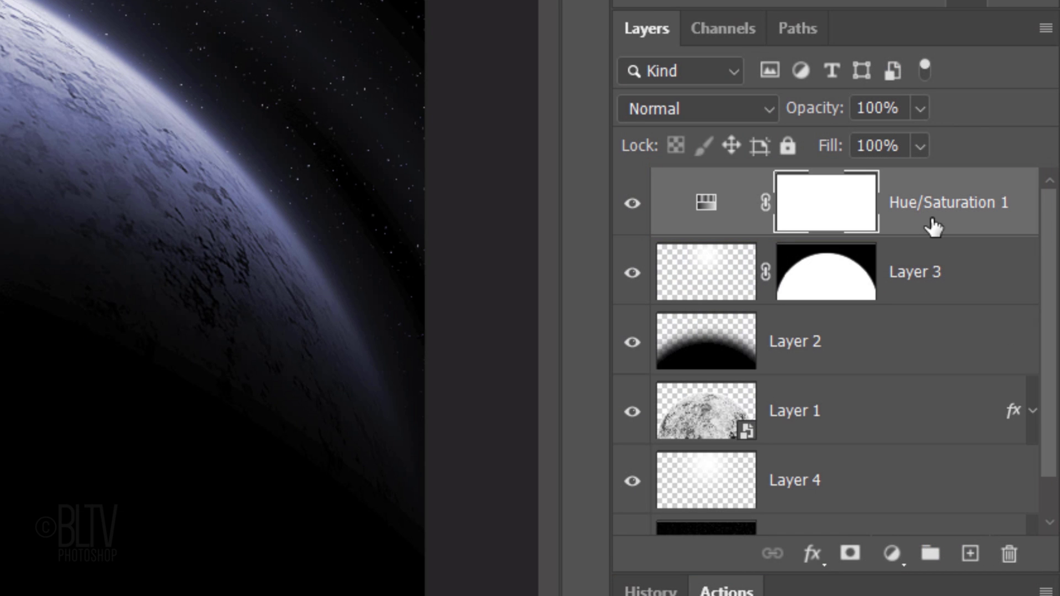
# Render a 75% brightness lens flare at the planet's top on a new layer
pyautogui.press('Ctrl+Alt+Shift+E')
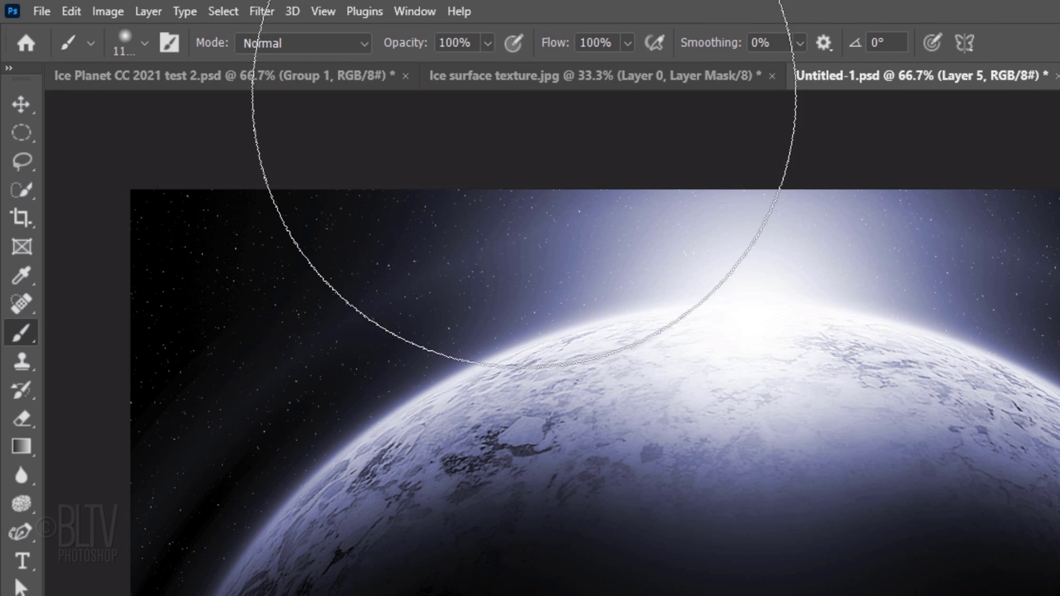
pyautogui.click(261, 11)
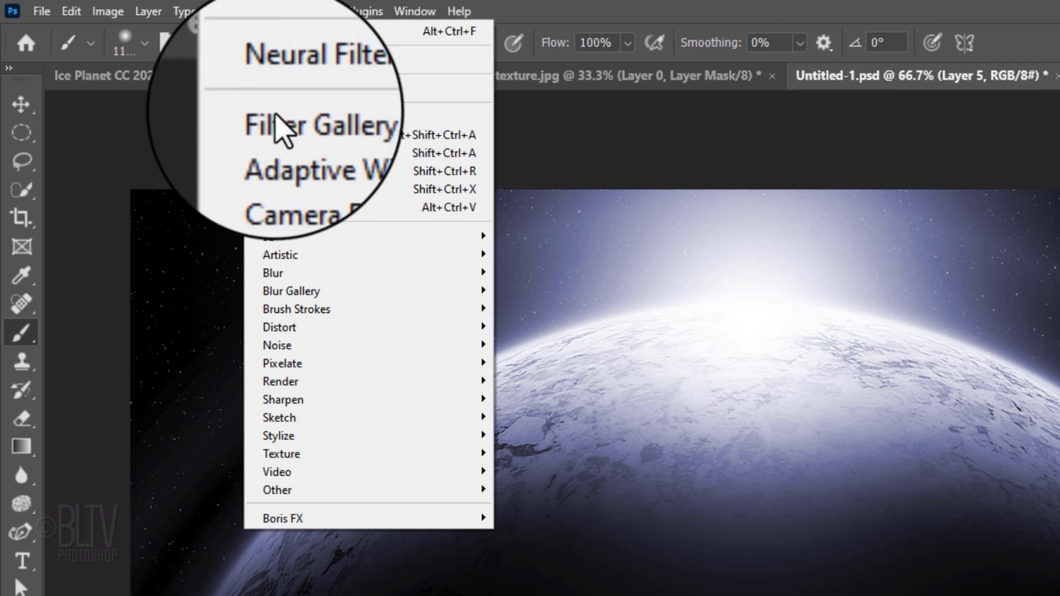
pyautogui.moveTo(301, 381)
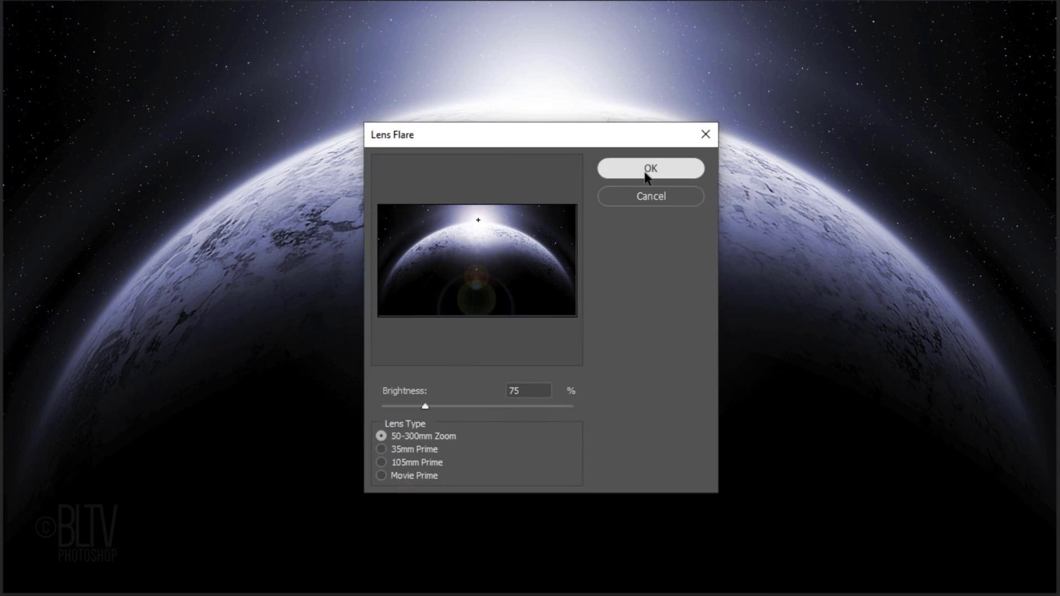
pyautogui.click(650, 168)
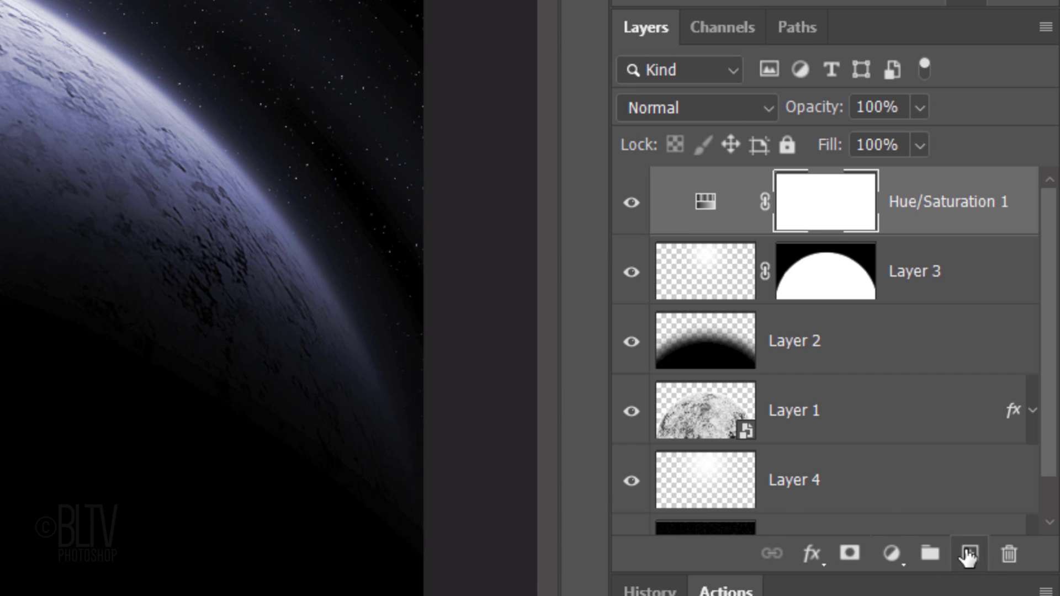
# Set Layer 5's blend mode to Screen so only the flare glows
pyautogui.click(966, 555)
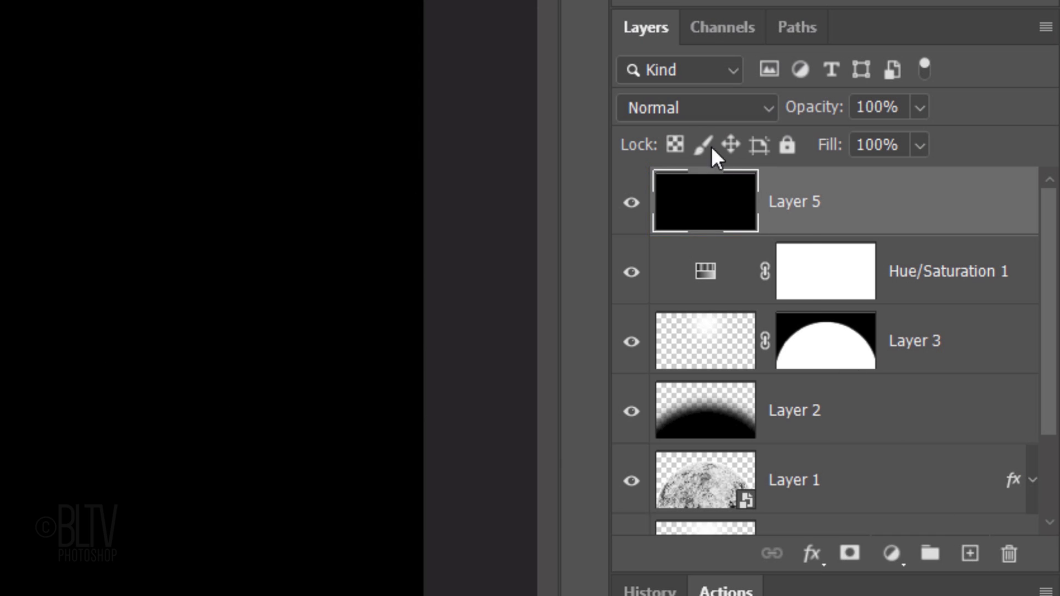
pyautogui.click(695, 108)
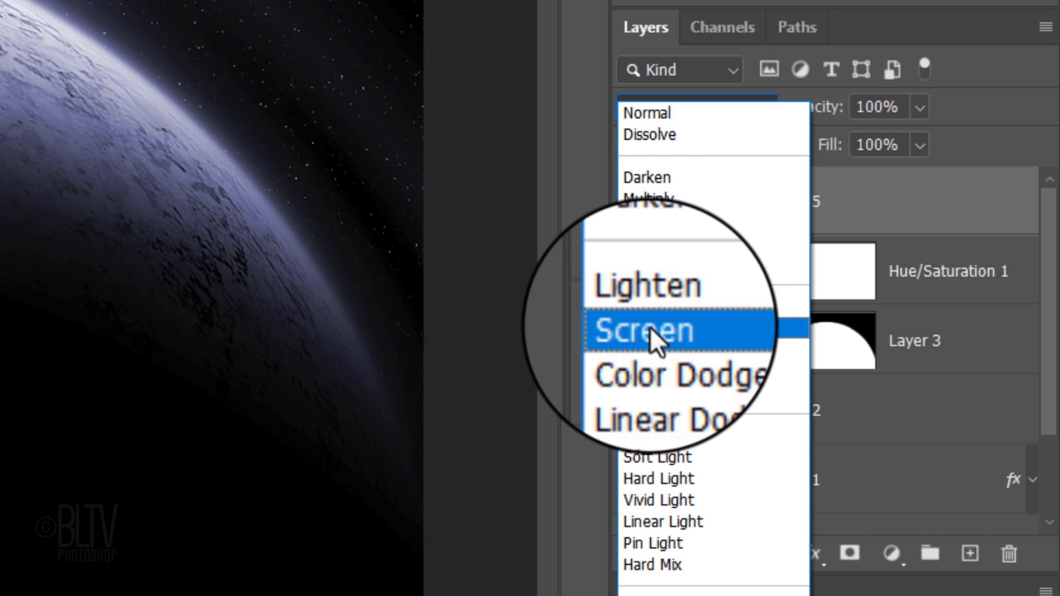
pyautogui.click(647, 331)
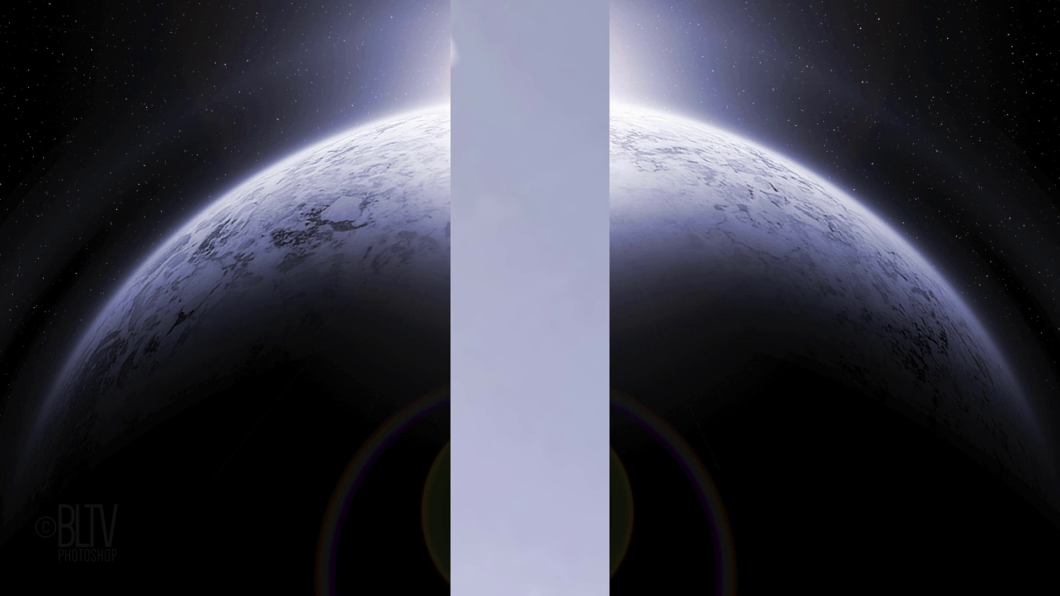